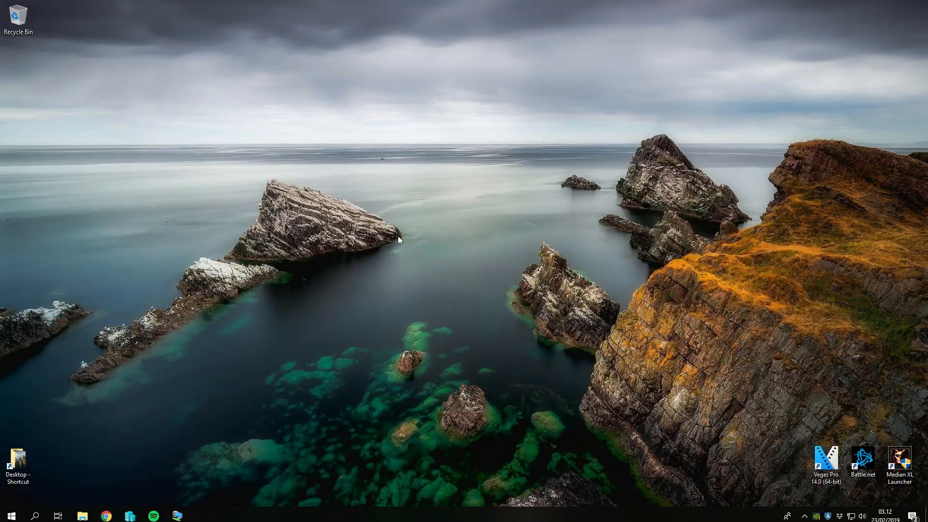
pyautogui.moveTo(175, 507)
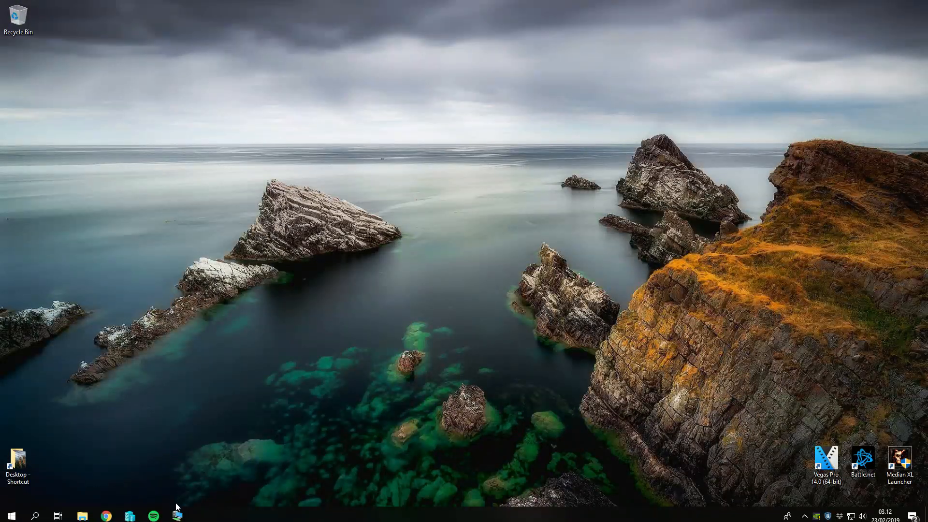
# Open the Win2k16Srv virtual machine connection window from the taskbar.
pyautogui.click(177, 516)
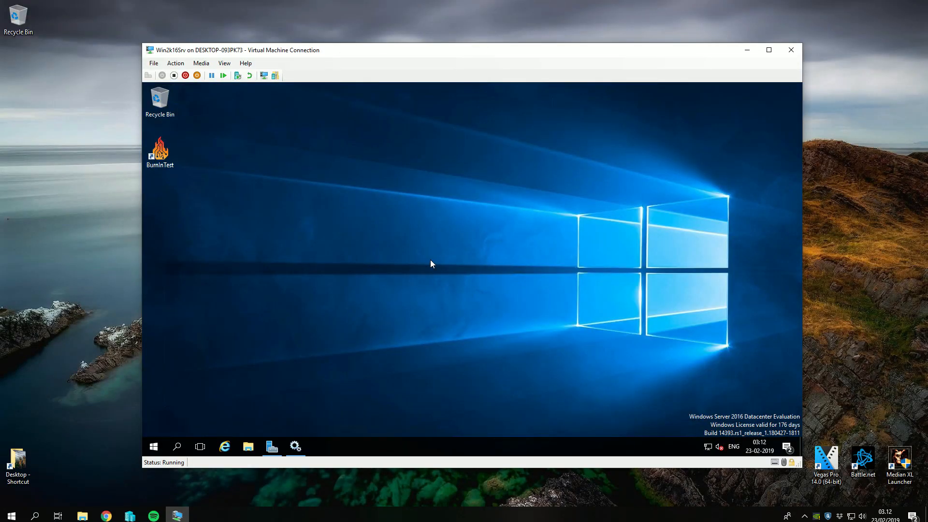
pyautogui.moveTo(335, 392)
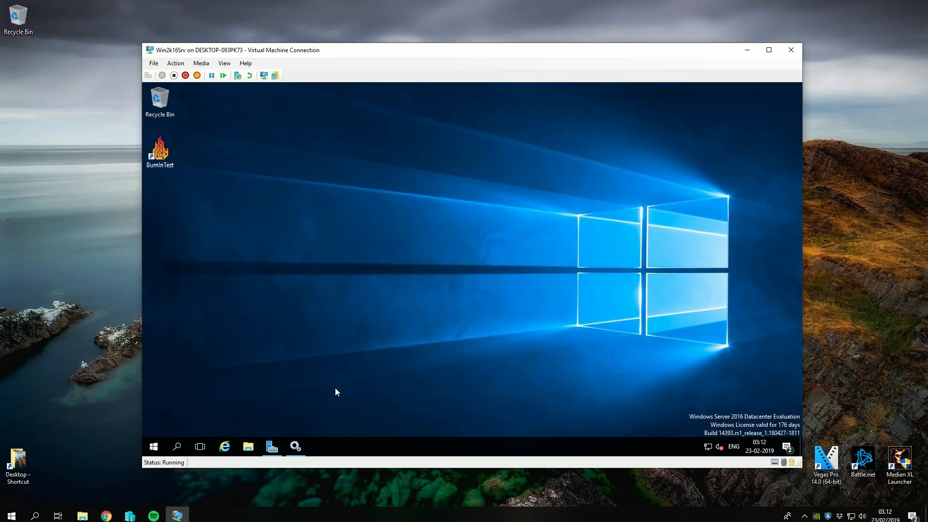
pyautogui.moveTo(319, 389)
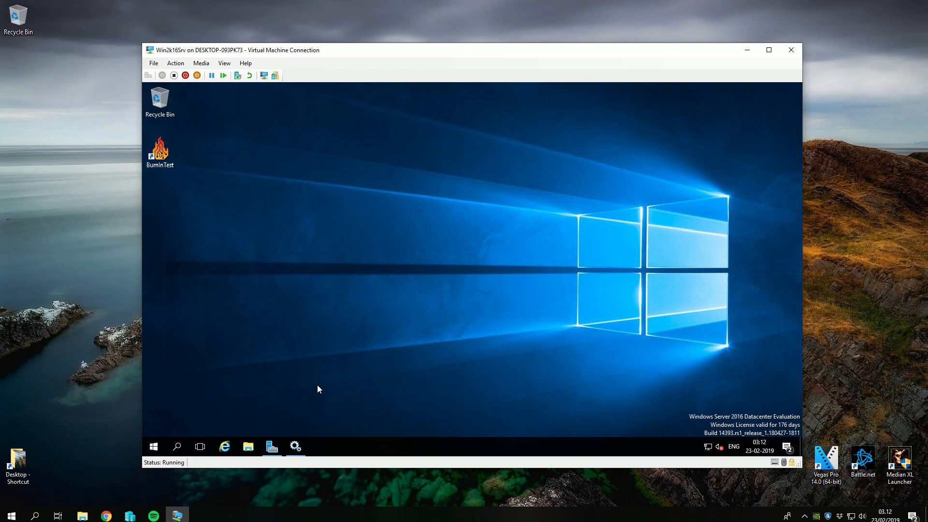
# Browse to zabbix.com and its pre-compiled agent downloads page listing 4.0 LTS.
pyautogui.click(224, 446)
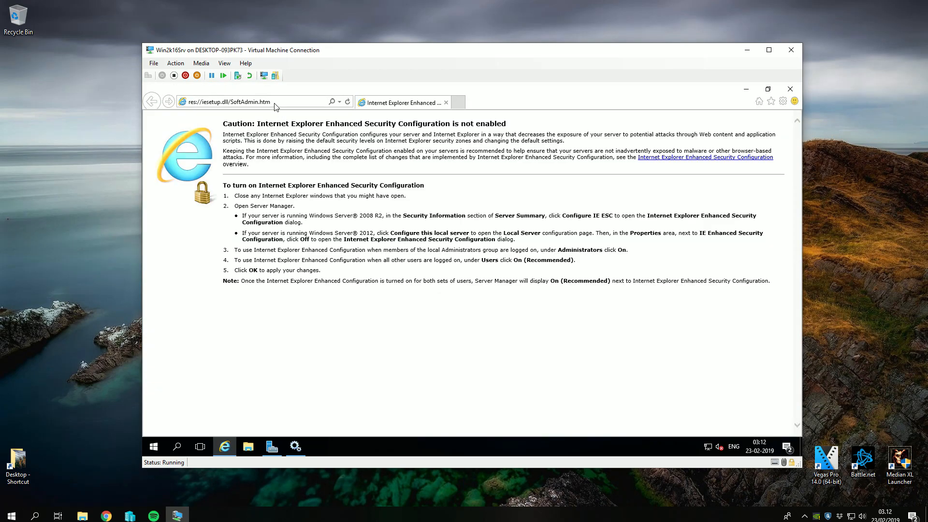
pyautogui.write('zabbix.com')
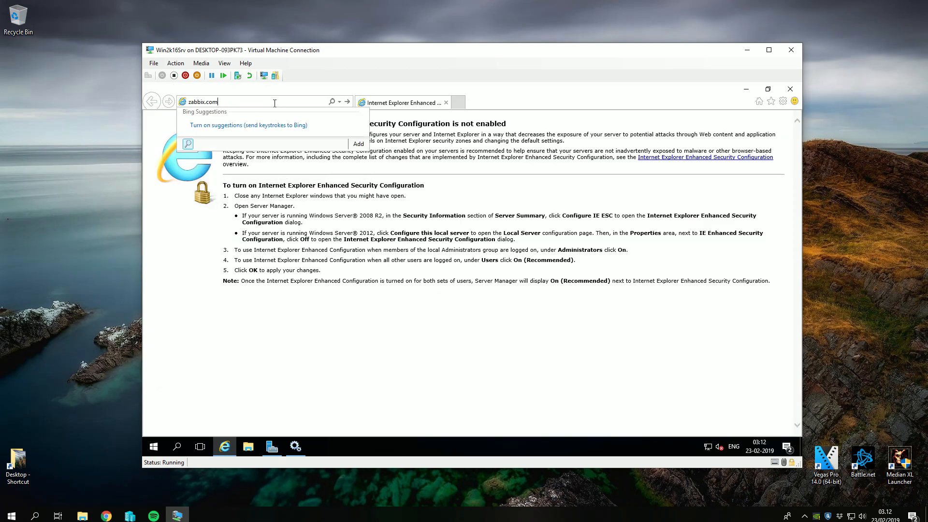
pyautogui.press('Return')
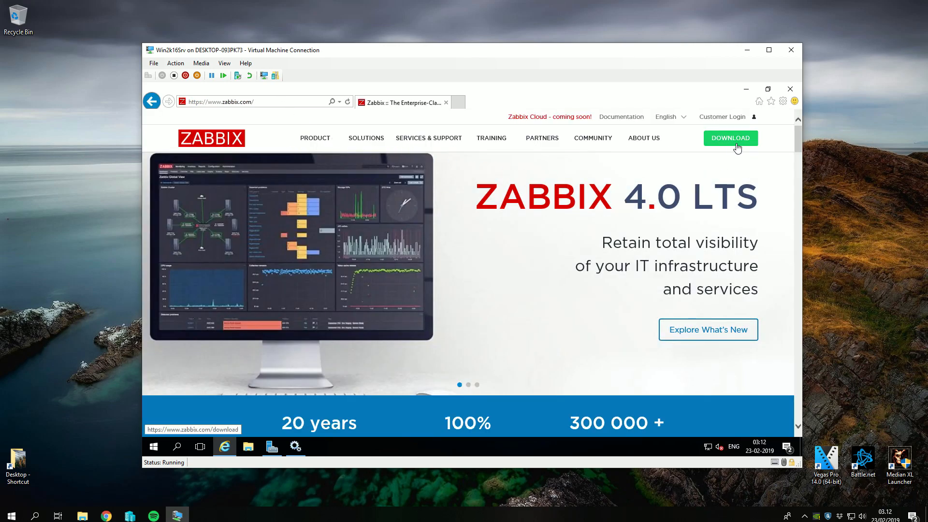
pyautogui.click(729, 137)
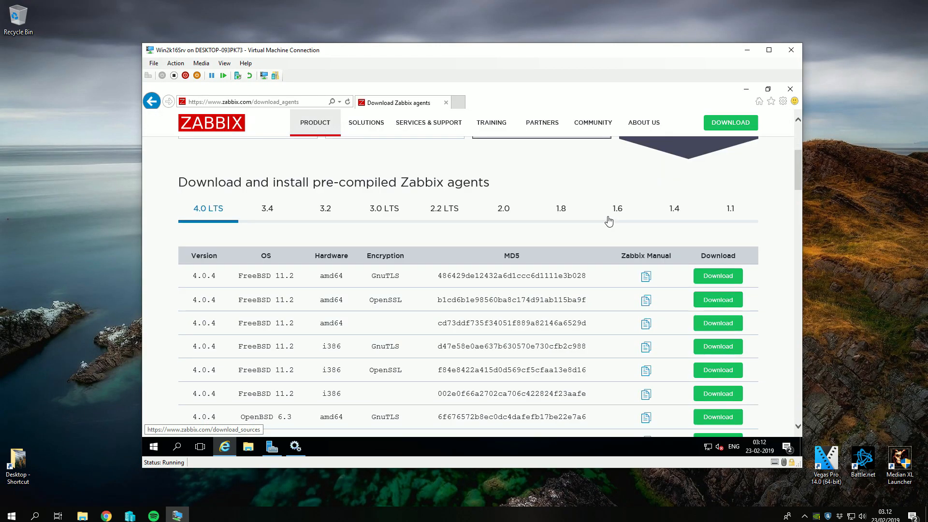
pyautogui.moveTo(452, 295)
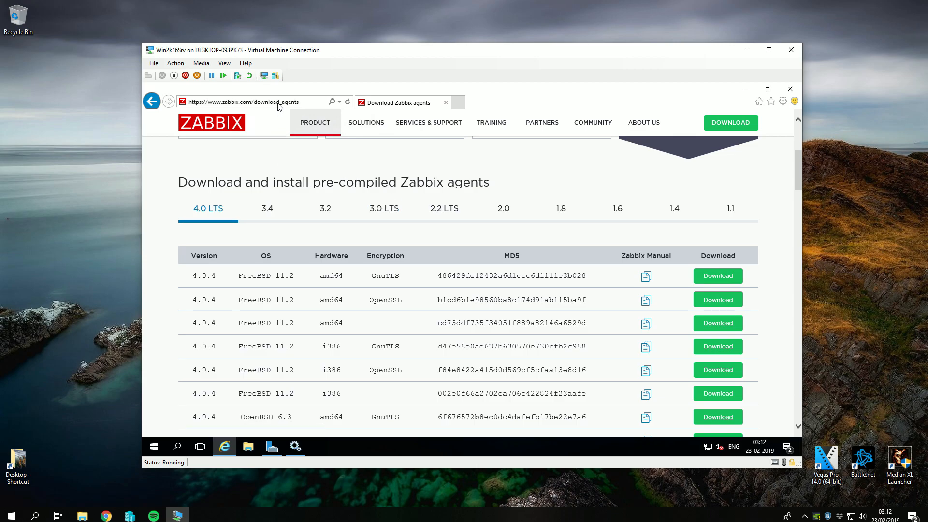
pyautogui.click(260, 101)
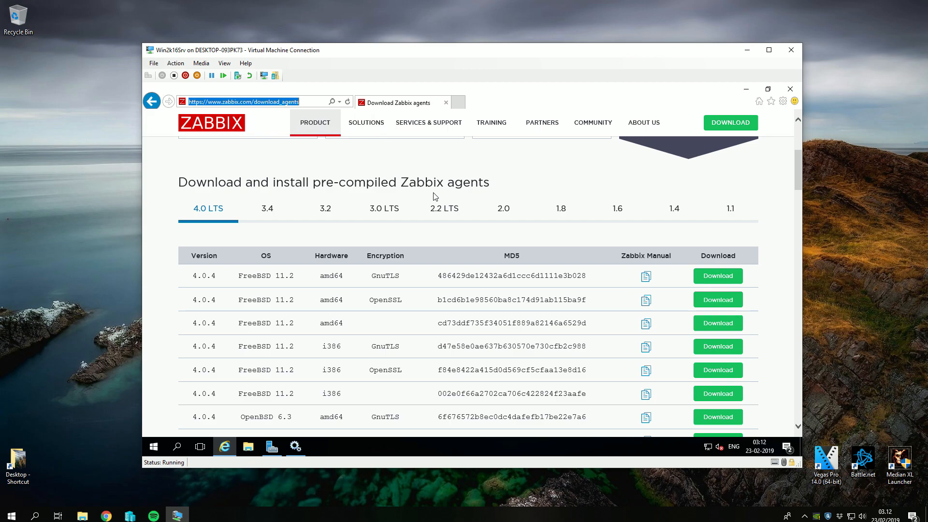
# Save the Twikki/Zabbix GitHub repository as Zabbix-master.zip.
pyautogui.write('github.com')
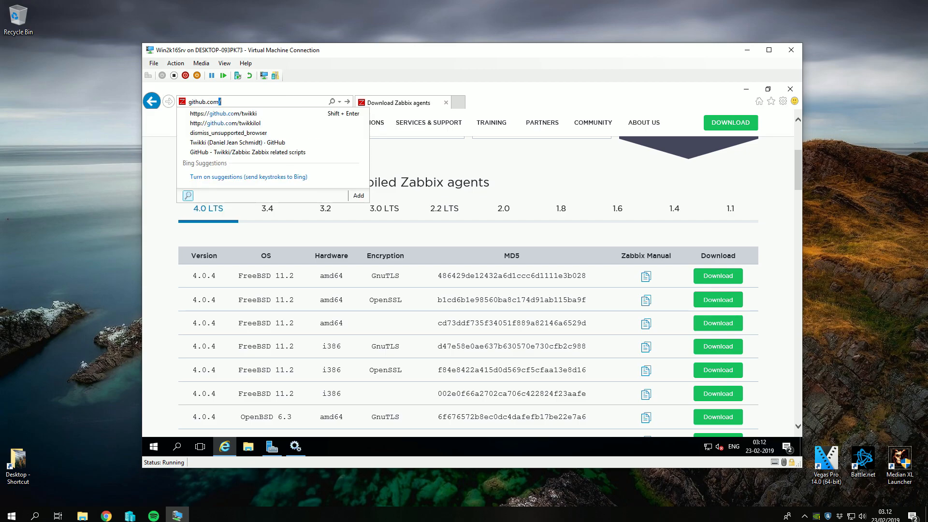
pyautogui.write('twikki')
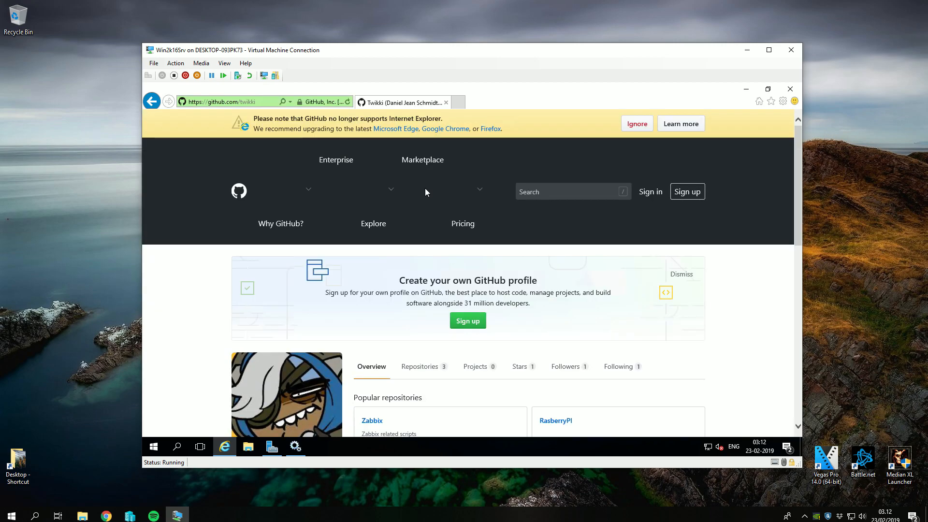
pyautogui.scroll(-3)
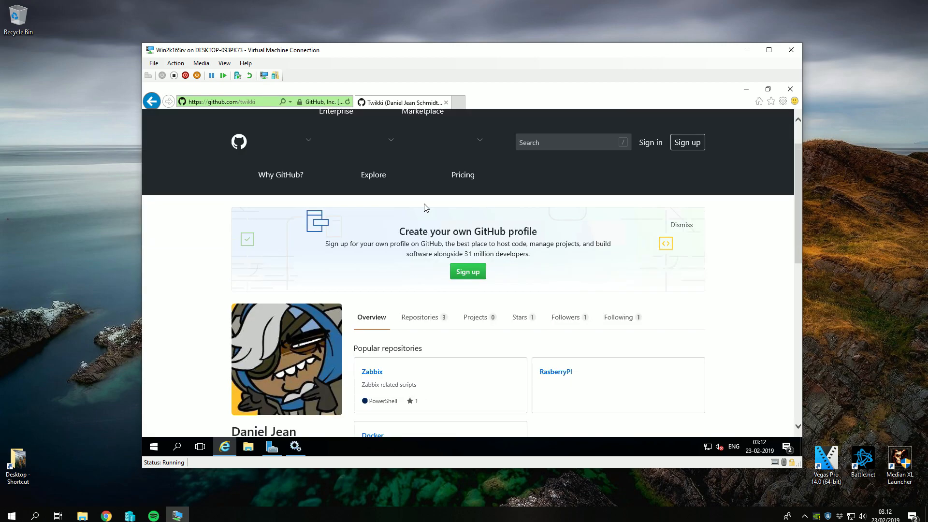
pyautogui.moveTo(420, 317)
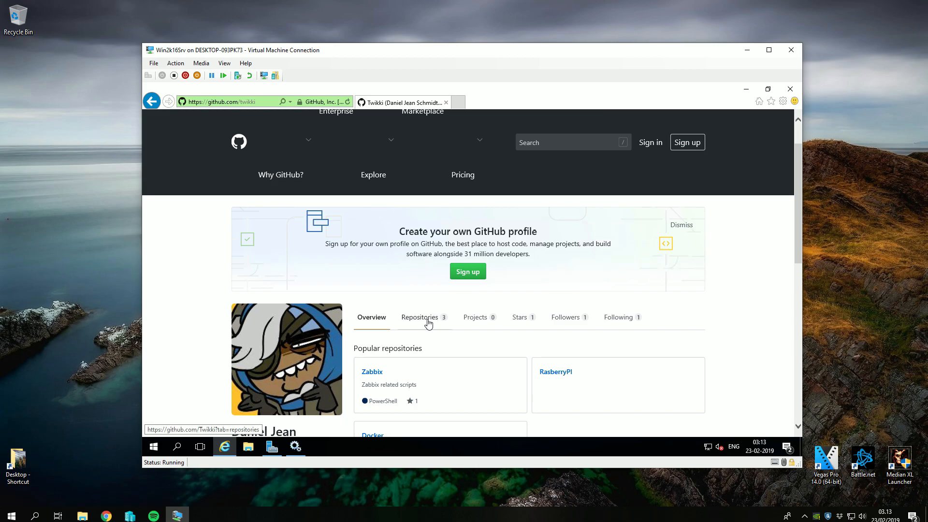
pyautogui.click(419, 317)
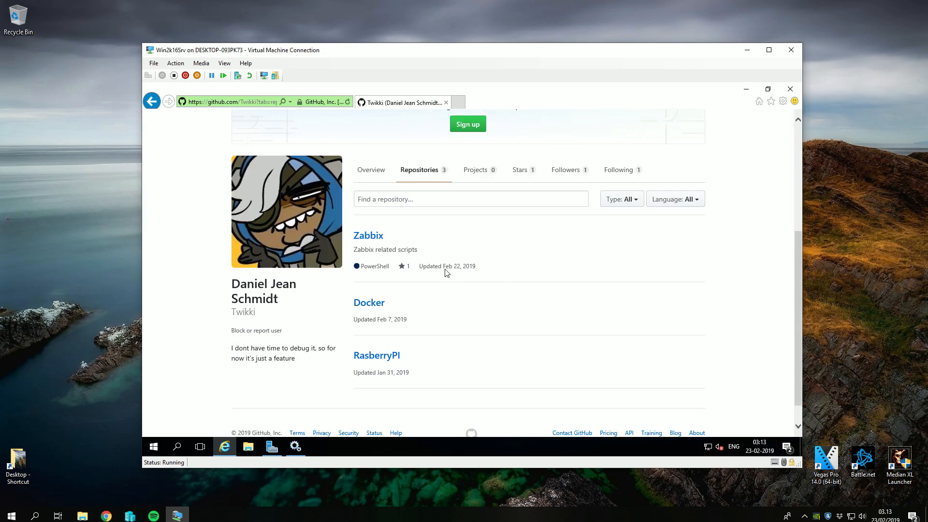
pyautogui.click(367, 235)
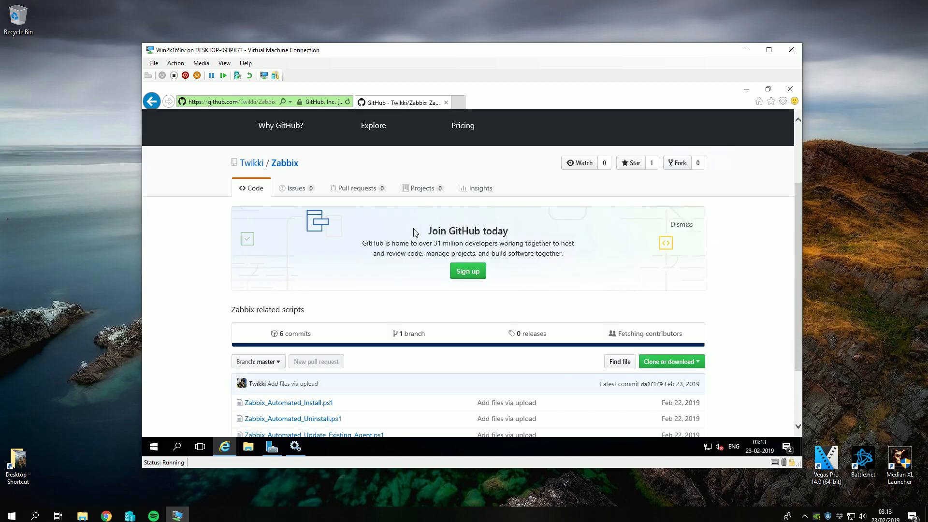
pyautogui.scroll(-3)
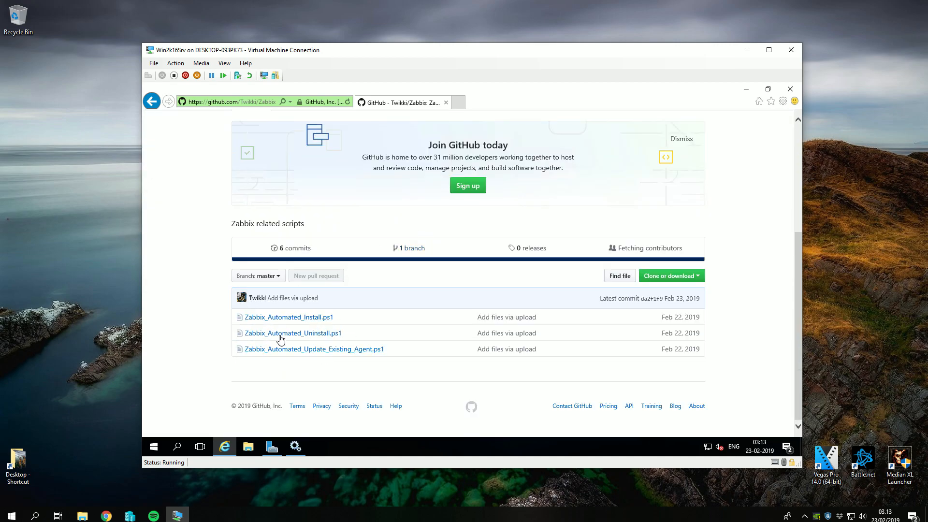
pyautogui.moveTo(691, 279)
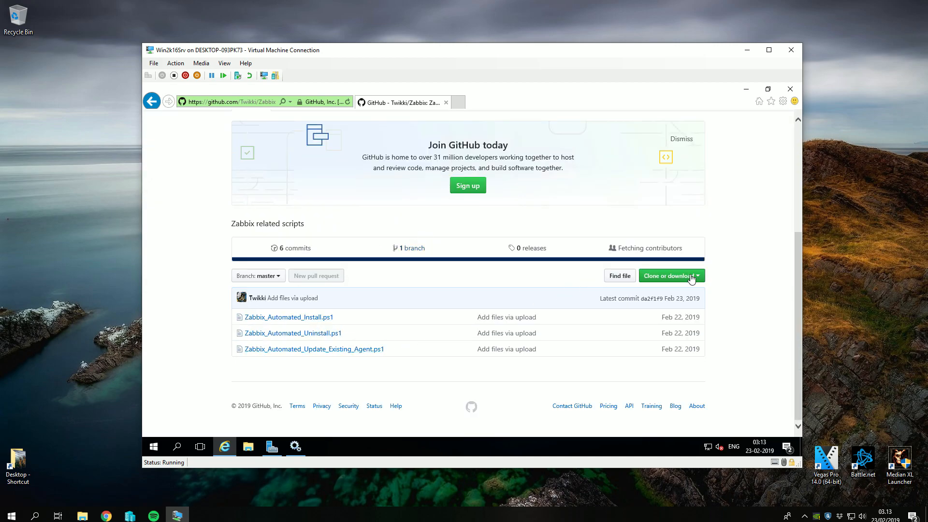
pyautogui.moveTo(672, 278)
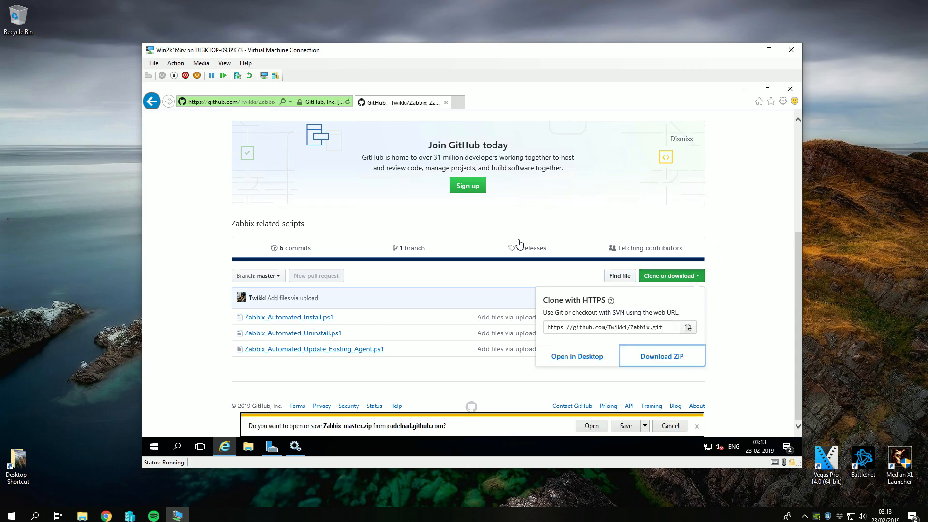
pyautogui.click(625, 426)
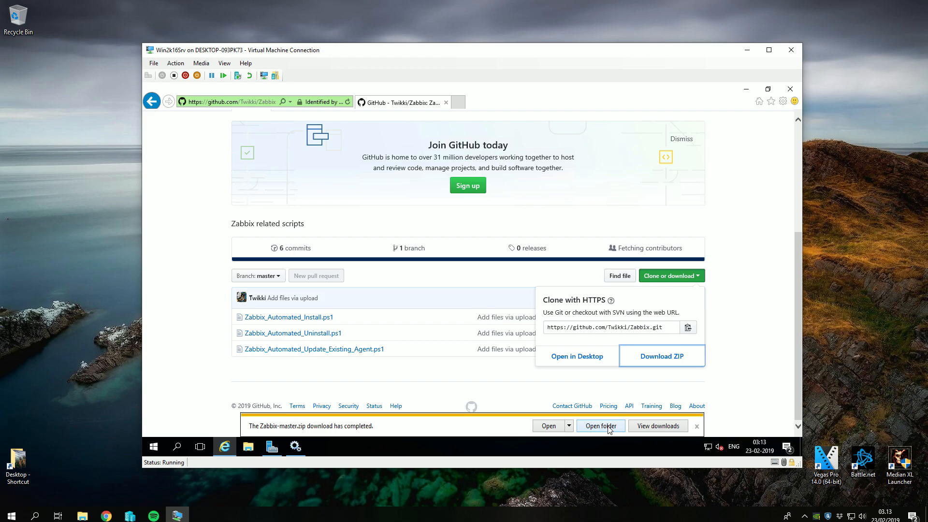
# Extract Zabbix-master.zip, then close Internet Explorer and the Downloads window.
pyautogui.rightClick(297, 187)
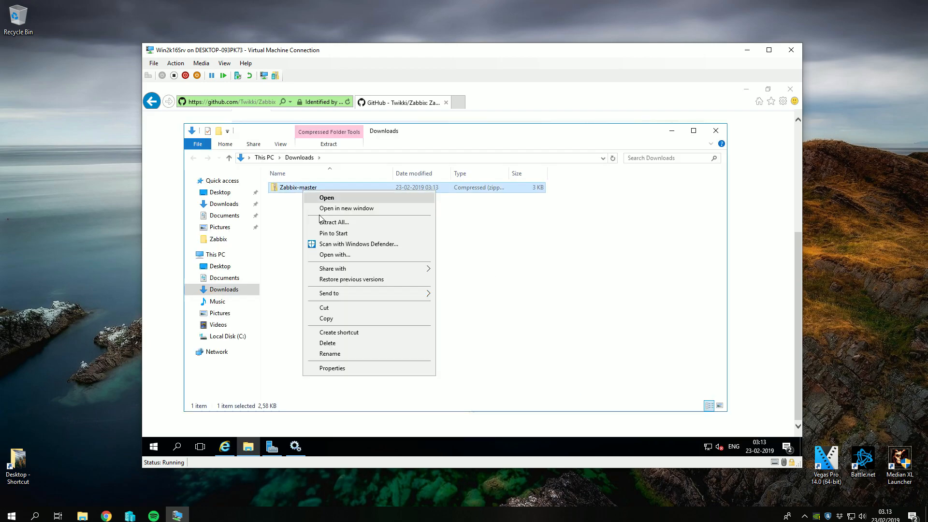
pyautogui.click(346, 208)
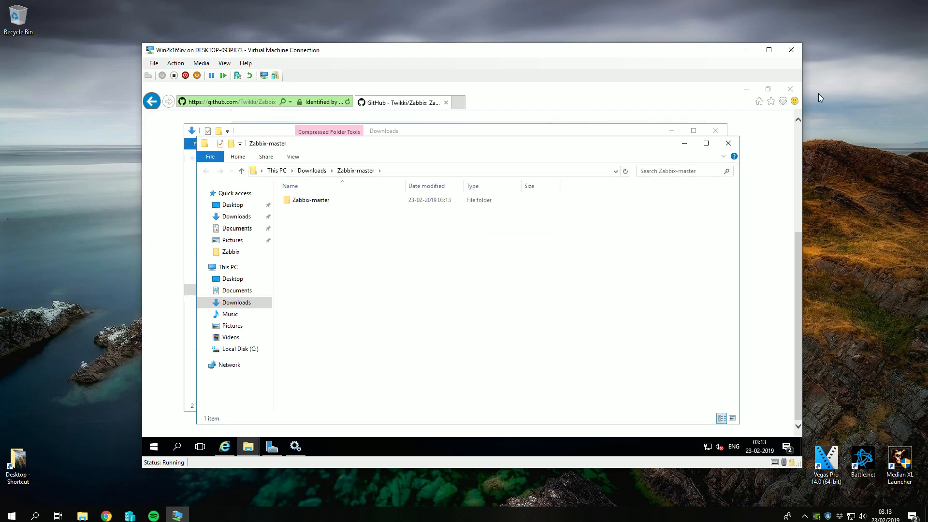
pyautogui.click(715, 130)
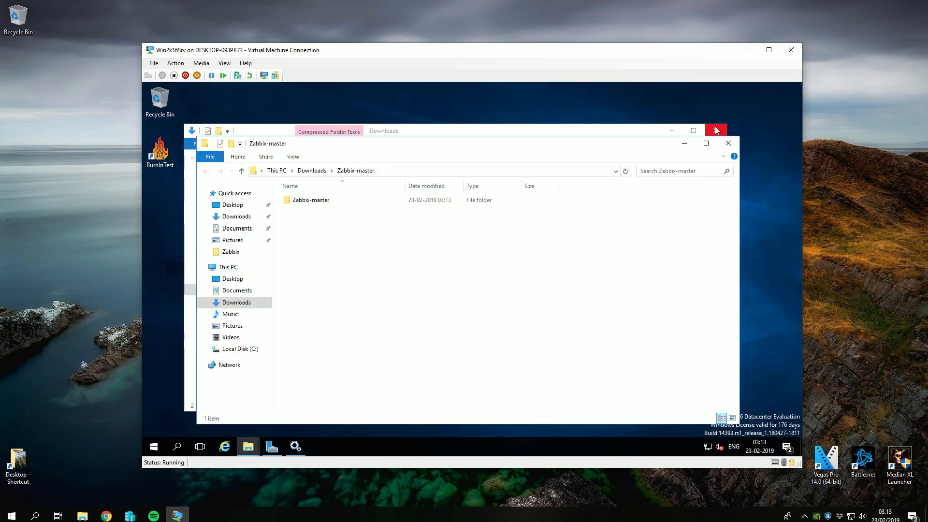
pyautogui.click(716, 130)
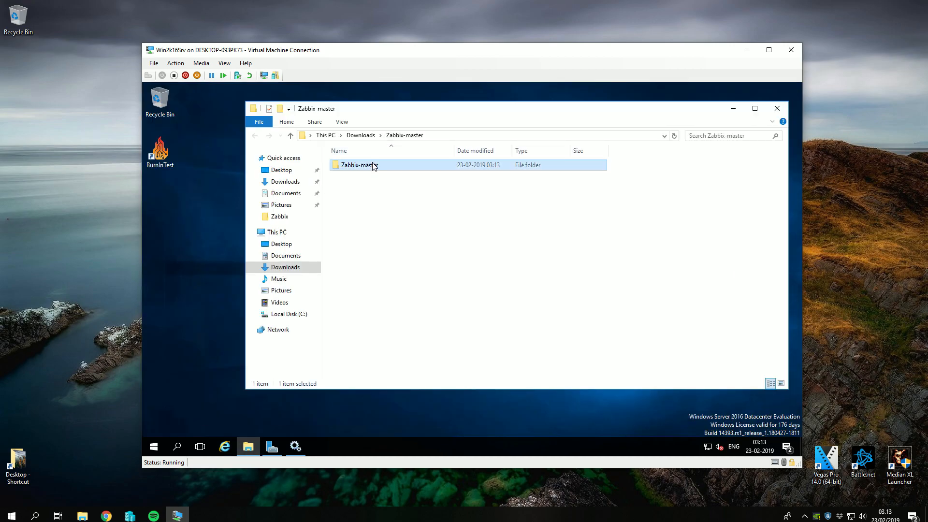
# Open the inner Zabbix-master folder and show options for Zabbix_Automated_Install.
pyautogui.doubleClick(356, 165)
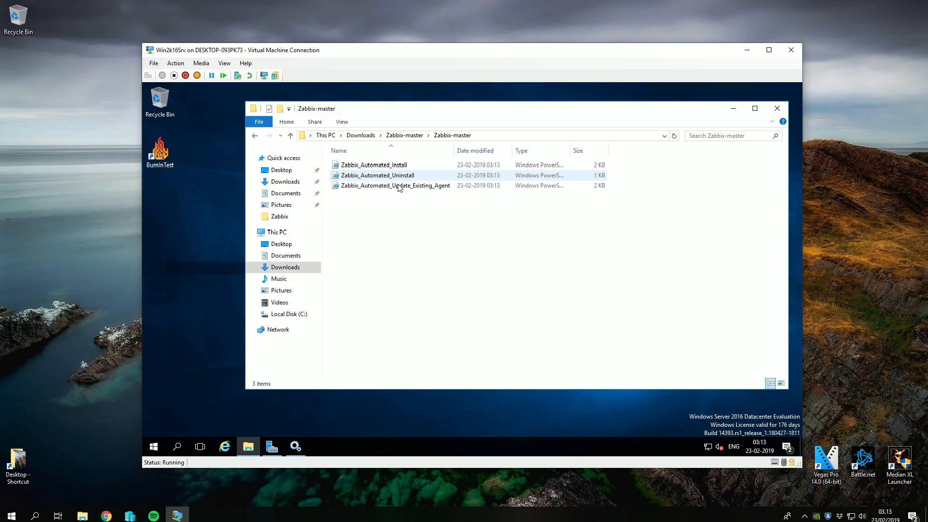
pyautogui.click(374, 165)
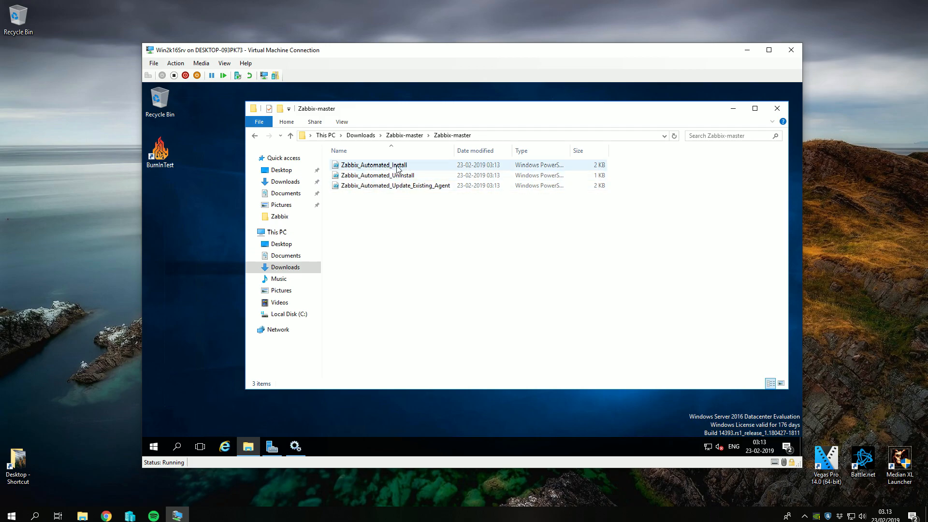
pyautogui.rightClick(373, 164)
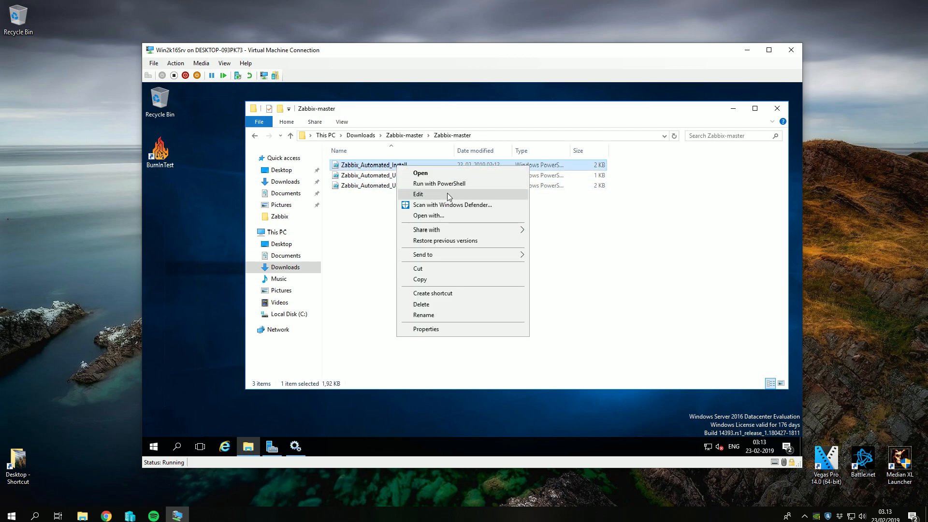
# Open Zabbix_Automated_Install.ps1 in PowerShell ISE and review the hostname and server IP lines.
pyautogui.click(418, 194)
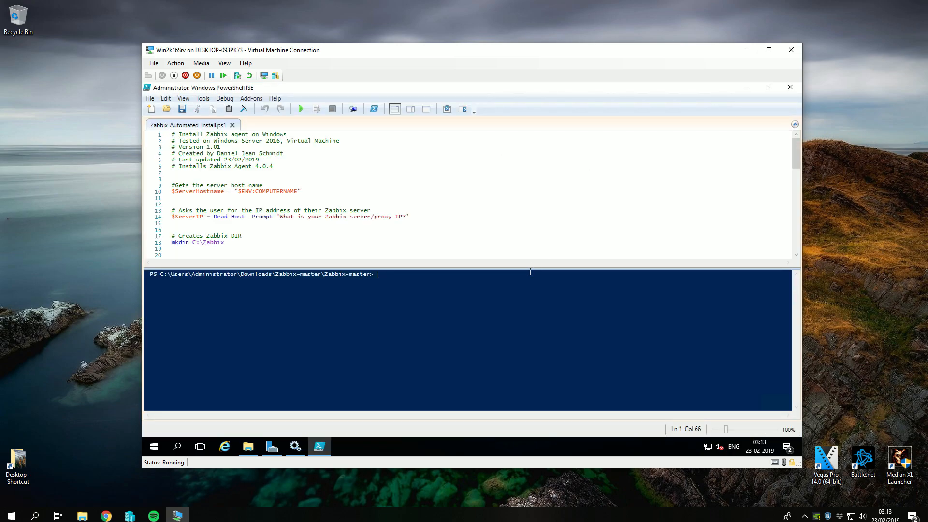
pyautogui.scroll(-3)
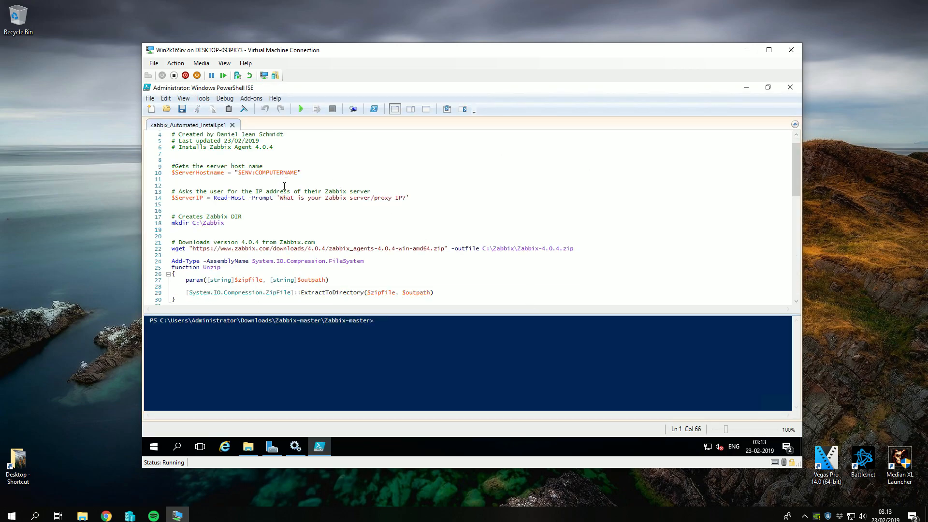
pyautogui.click(182, 172)
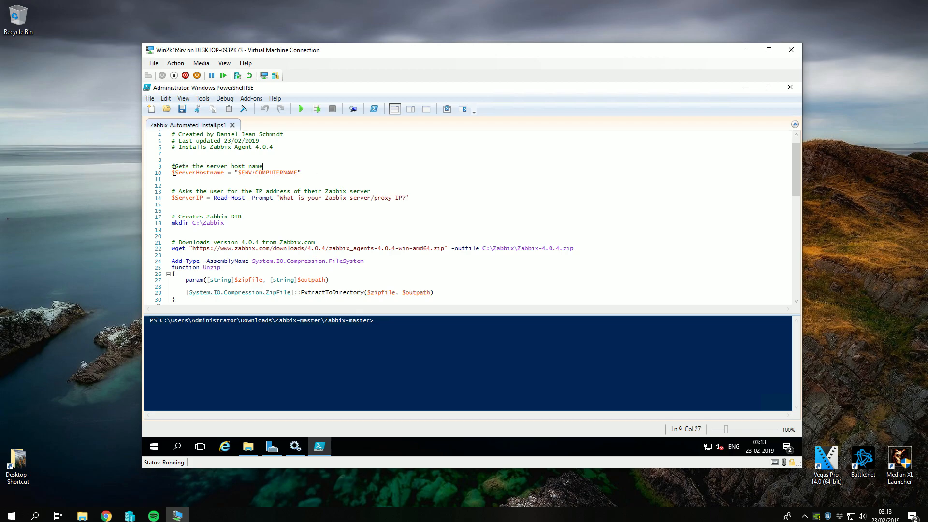
pyautogui.click(173, 172)
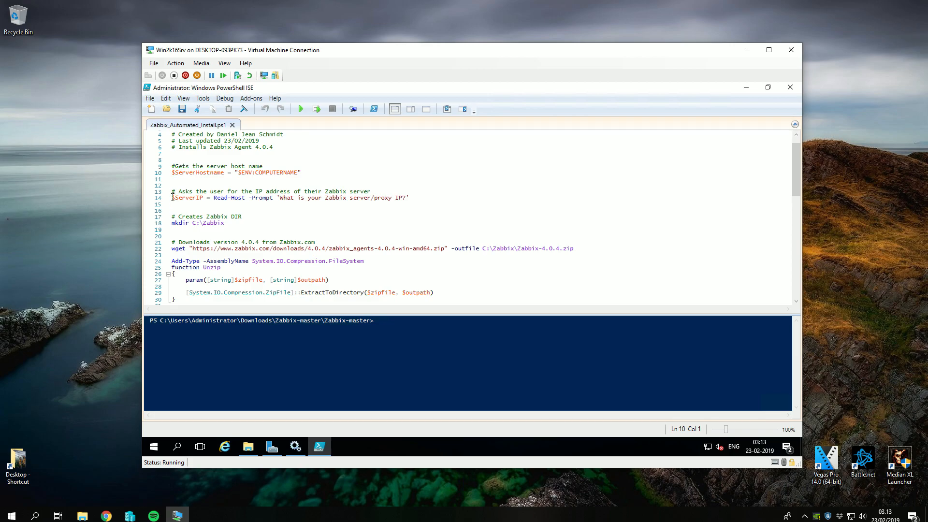
pyautogui.click(173, 198)
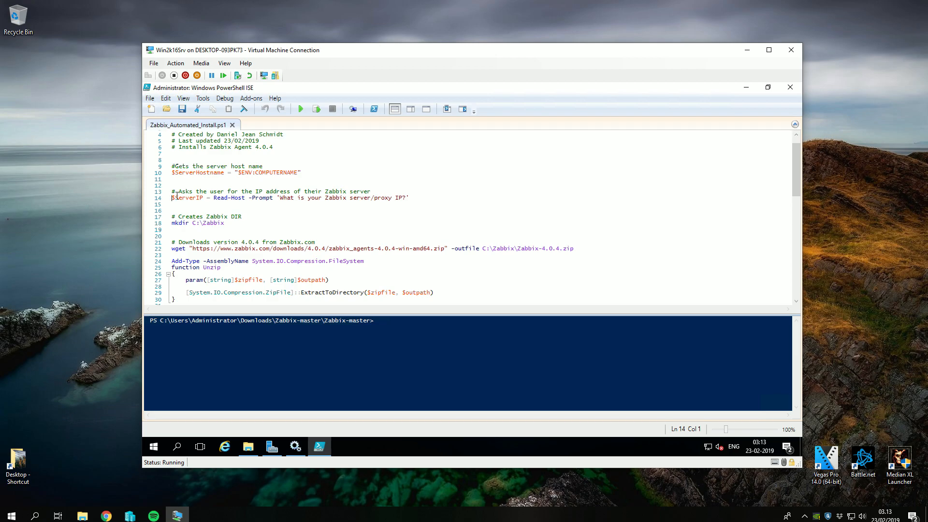
pyautogui.scroll(-3)
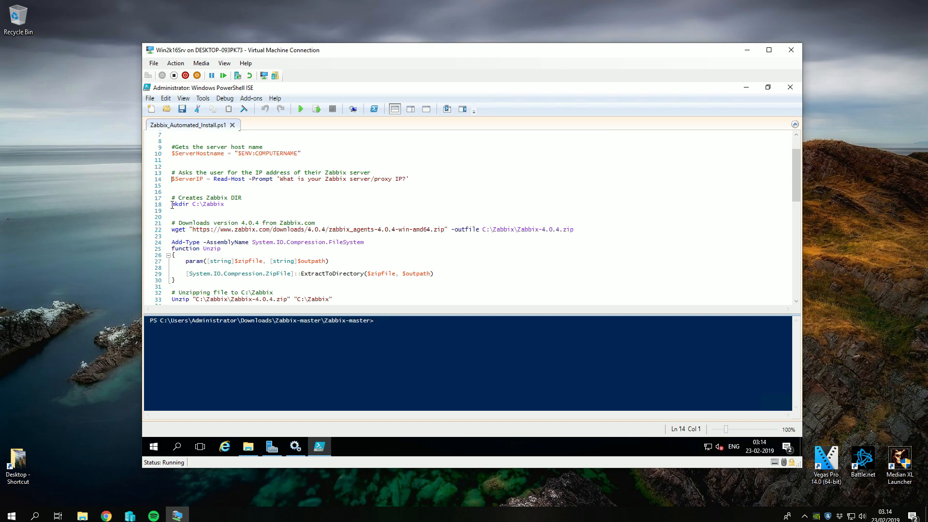
pyautogui.scroll(-3)
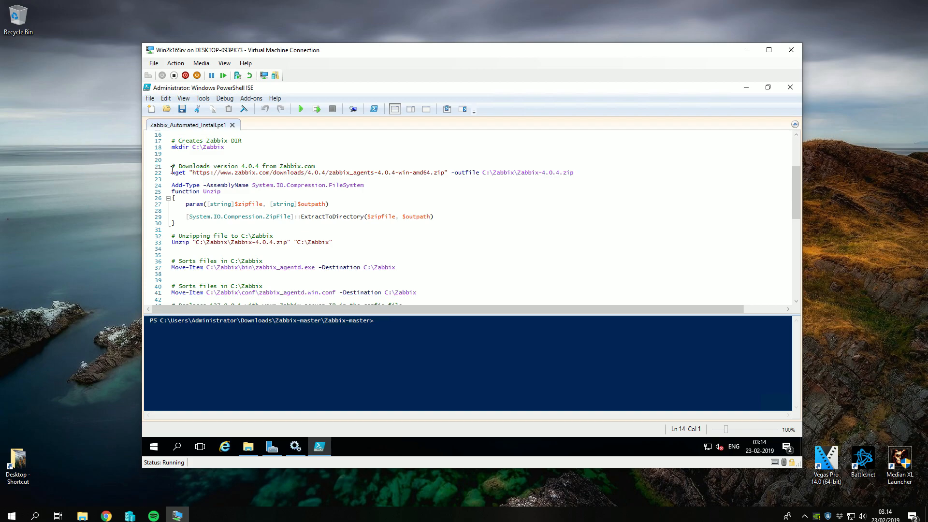
pyautogui.moveTo(401, 169)
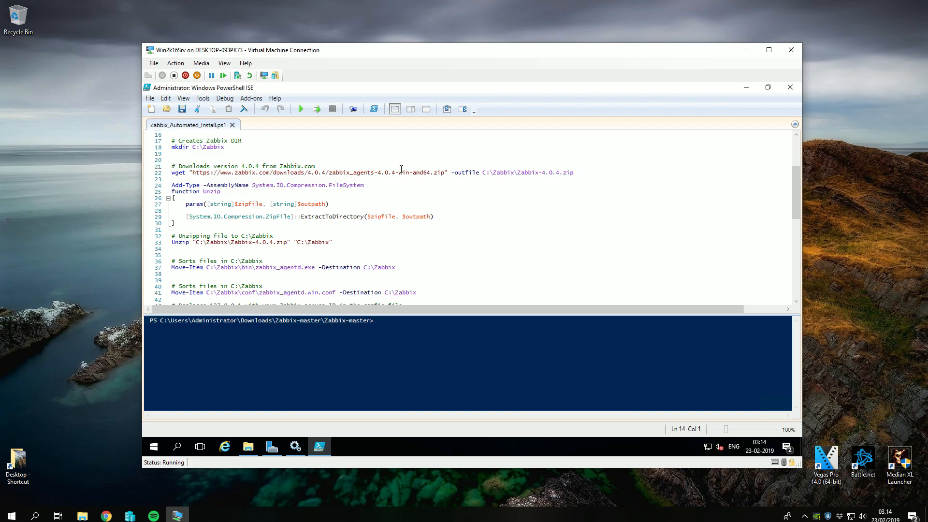
# Review the agent download URL, C:\Zabbix unzip, executable move and config-editing sections.
pyautogui.click(382, 172)
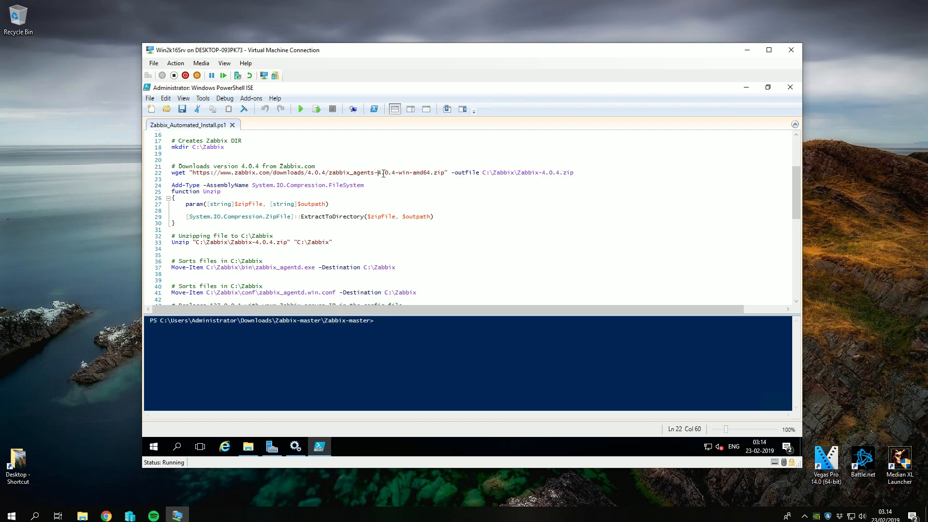
pyautogui.click(174, 178)
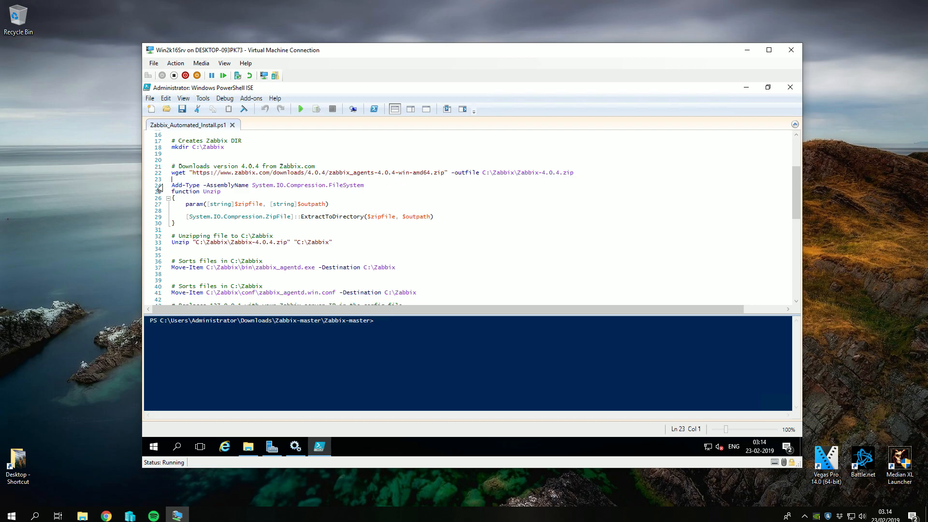
pyautogui.scroll(-3)
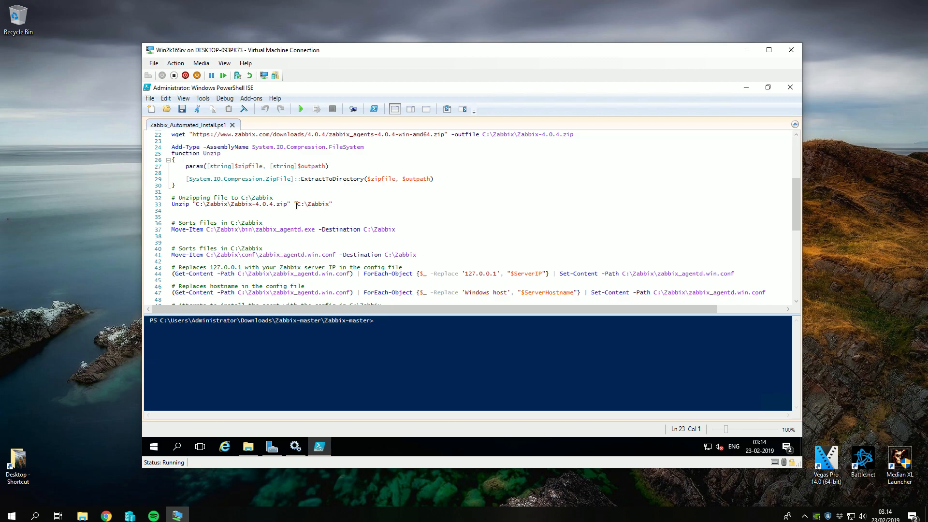
pyautogui.doubleClick(313, 204)
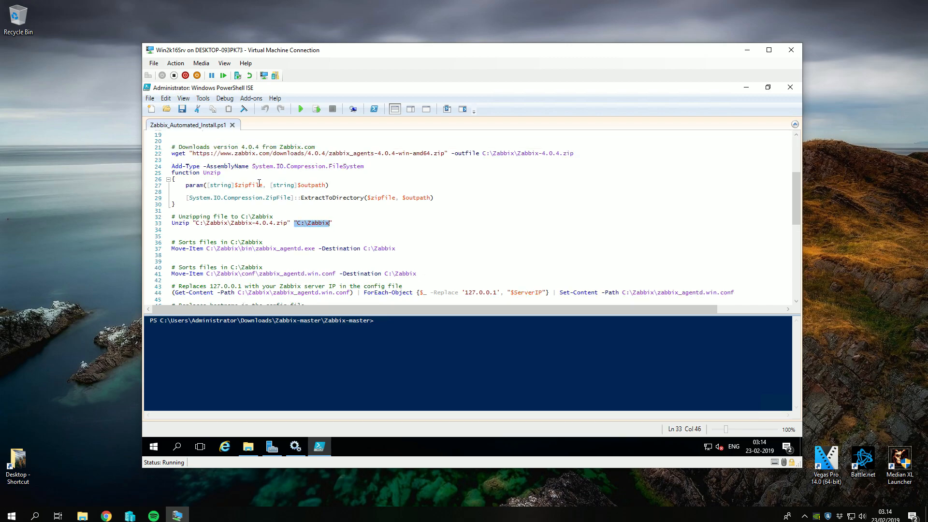
pyautogui.scroll(-3)
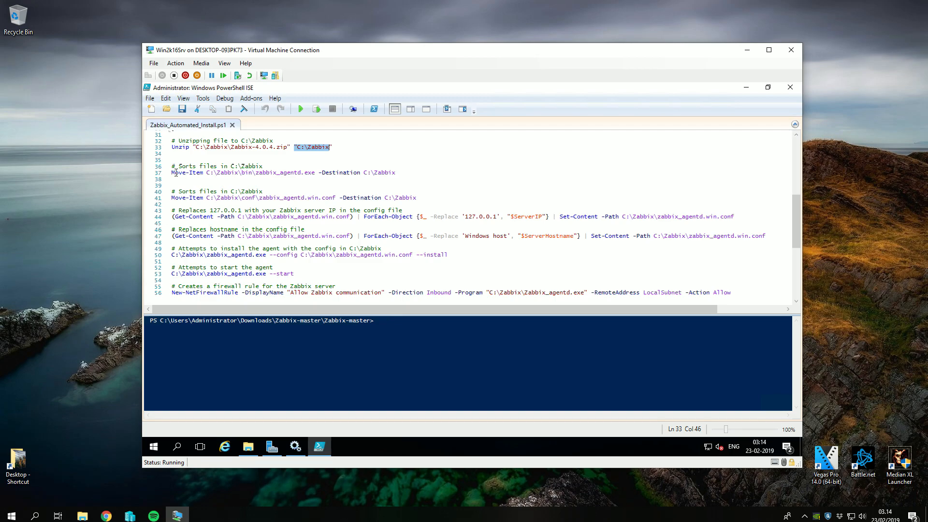
pyautogui.click(176, 172)
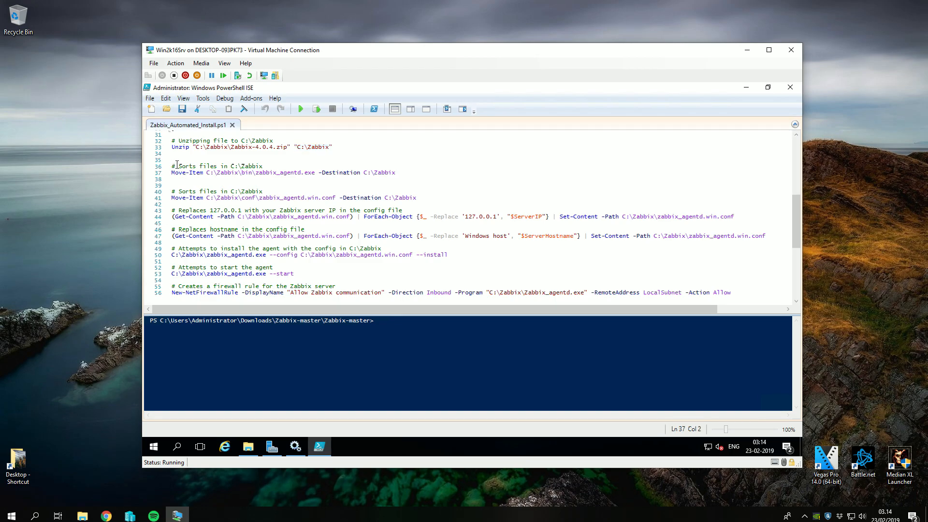
pyautogui.moveTo(382, 183)
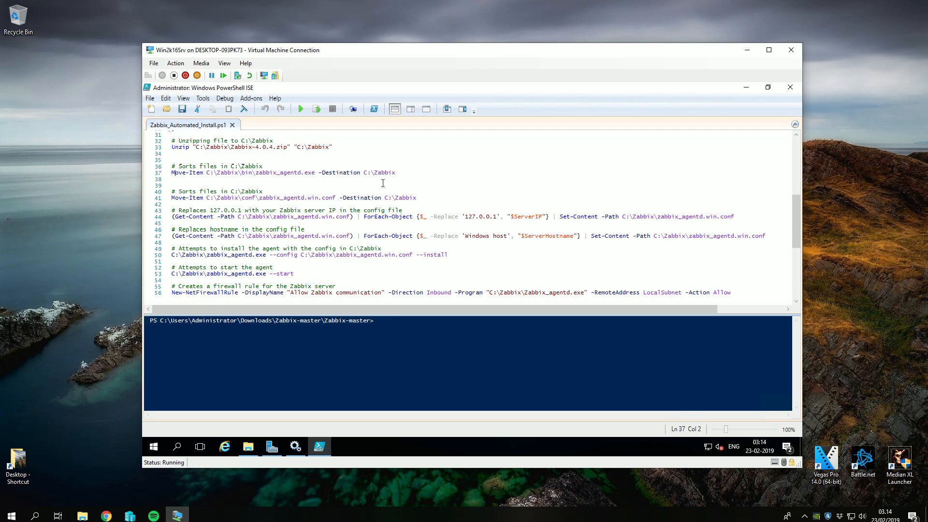
pyautogui.scroll(-3)
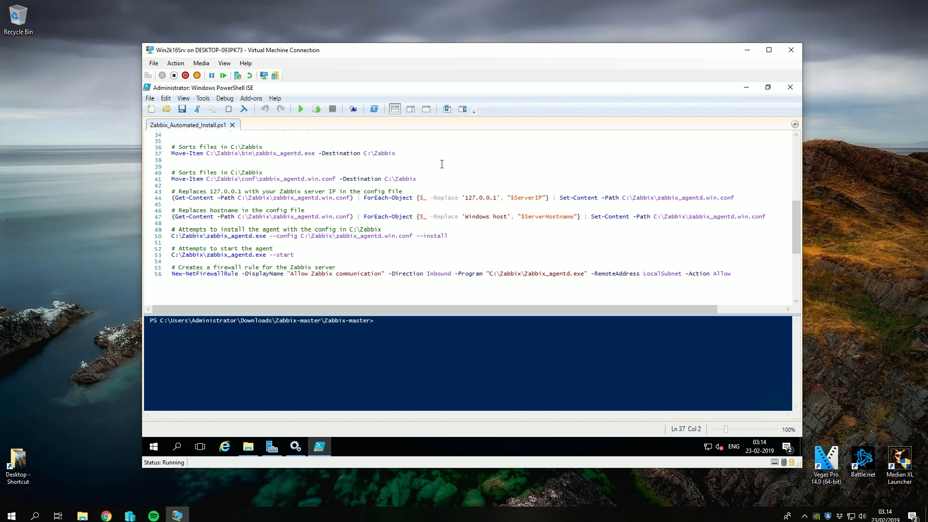
pyautogui.click(172, 190)
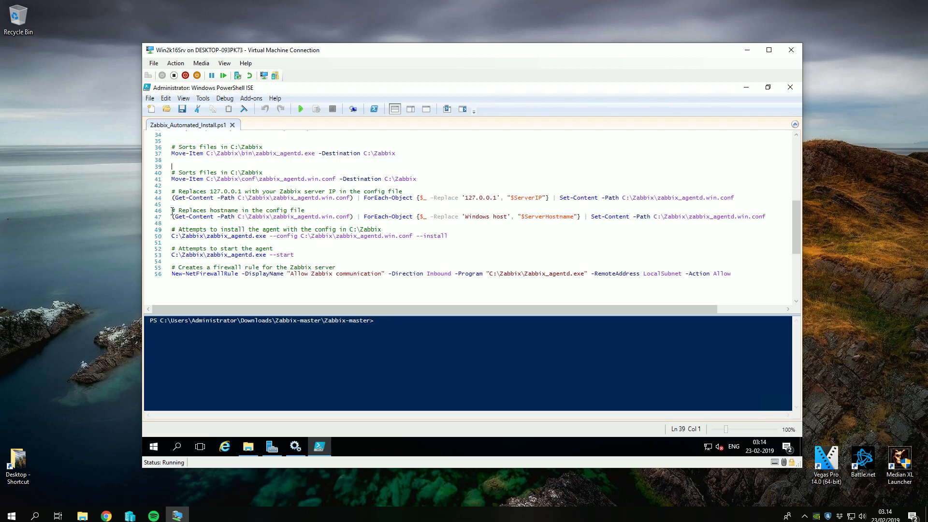
pyautogui.scroll(3)
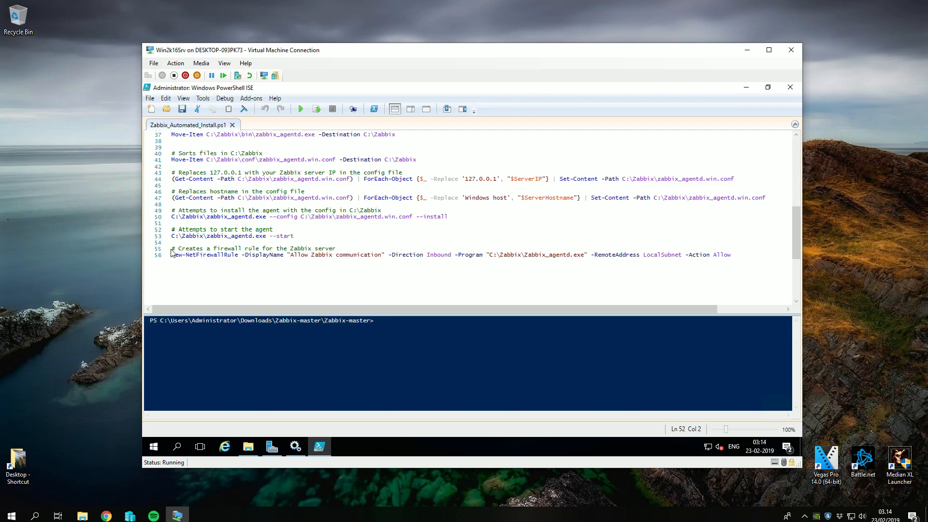
pyautogui.moveTo(745, 115)
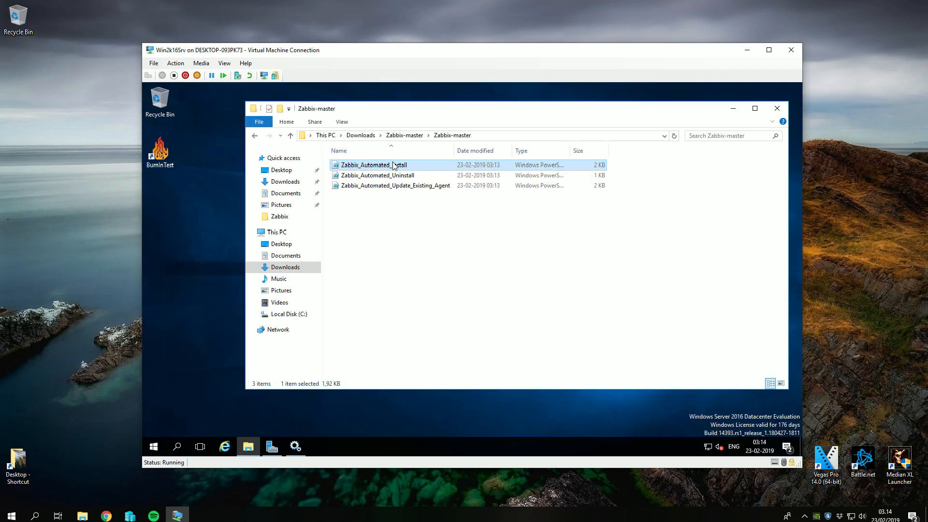
# Run Zabbix_Automated_Install, accept the security warning, and enter server IP 192.168.1.5.
pyautogui.doubleClick(374, 166)
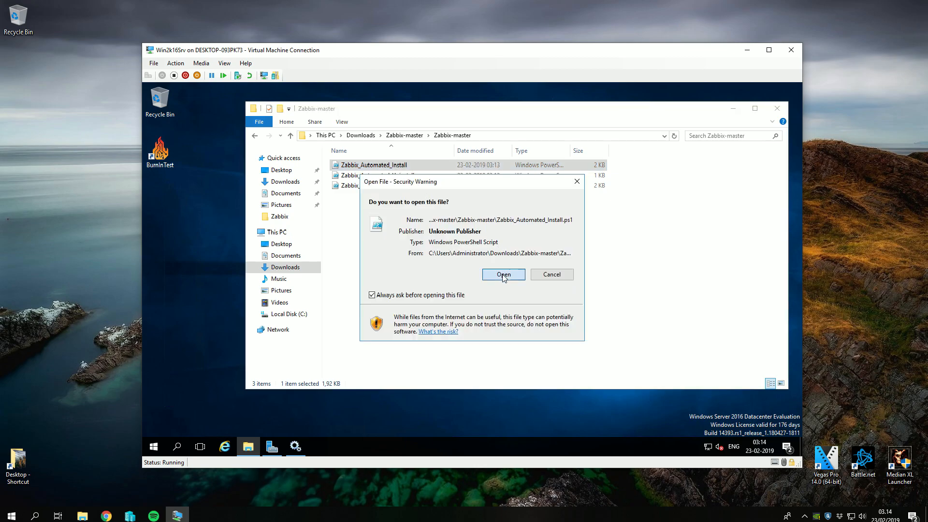
pyautogui.click(502, 274)
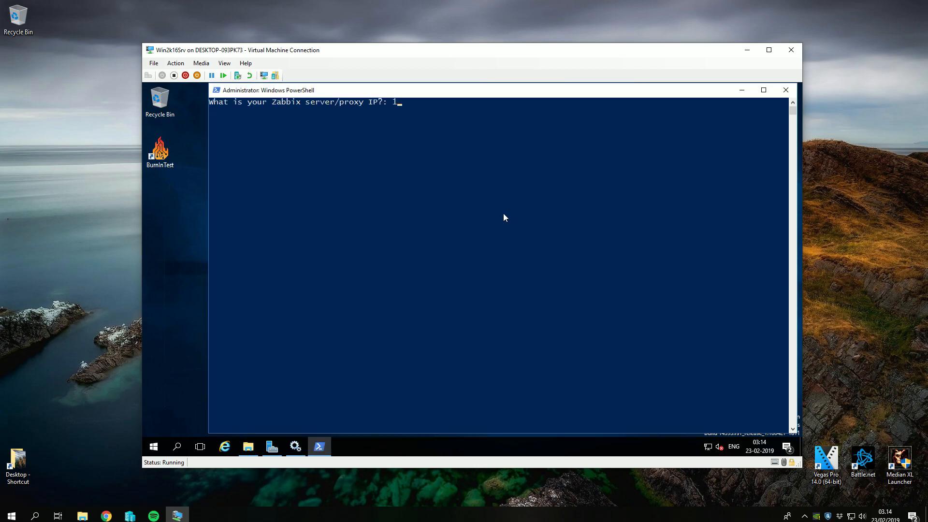
pyautogui.write('92.168')
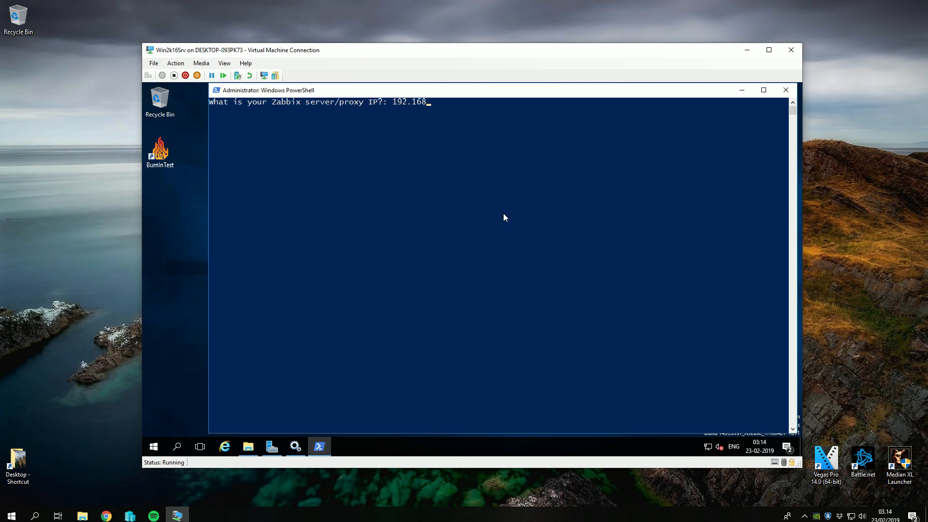
pyautogui.write('.1.5')
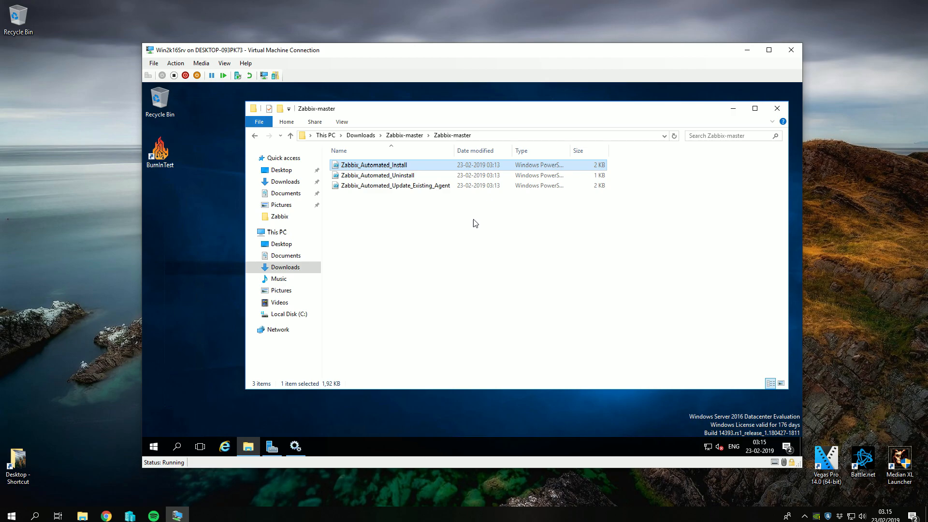
pyautogui.moveTo(437, 235)
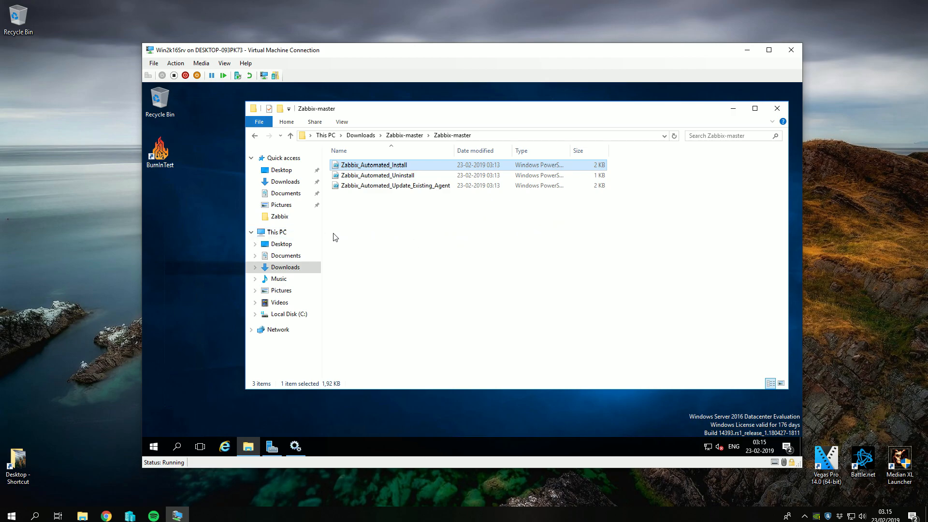
# Open C:\Zabbix\zabbix_agentd.win in Notepad via This PC.
pyautogui.click(277, 231)
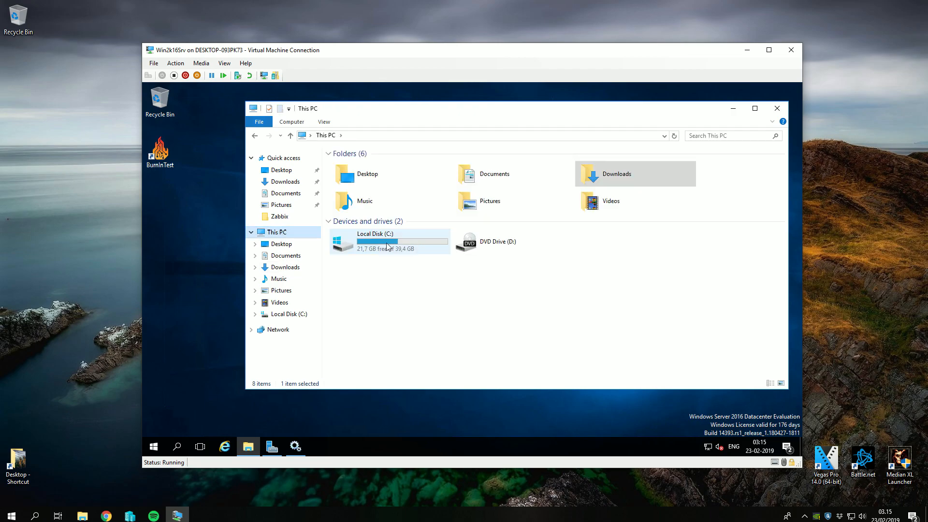
pyautogui.doubleClick(375, 241)
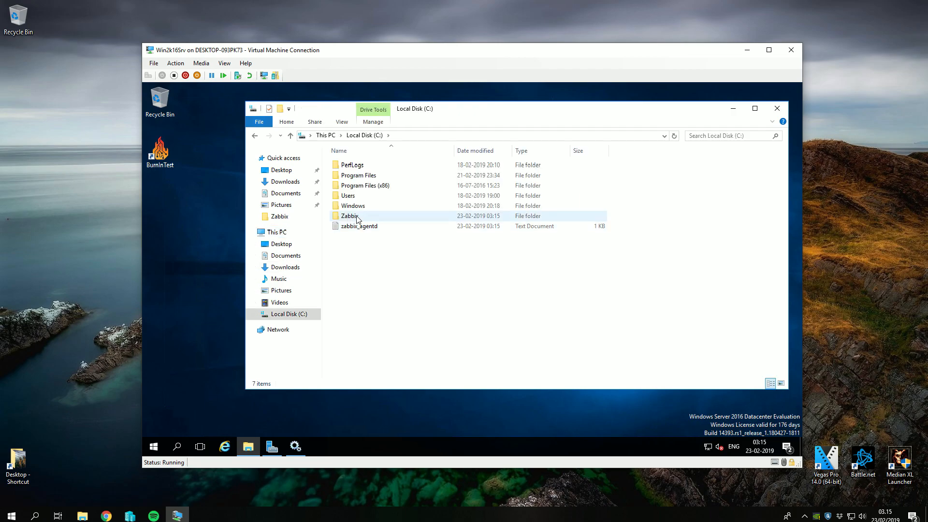
pyautogui.doubleClick(348, 216)
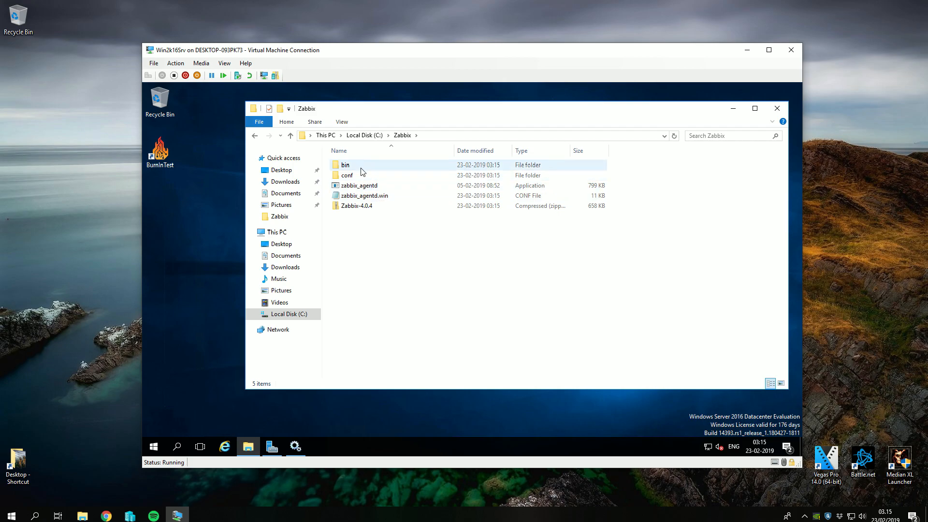
pyautogui.moveTo(364, 195)
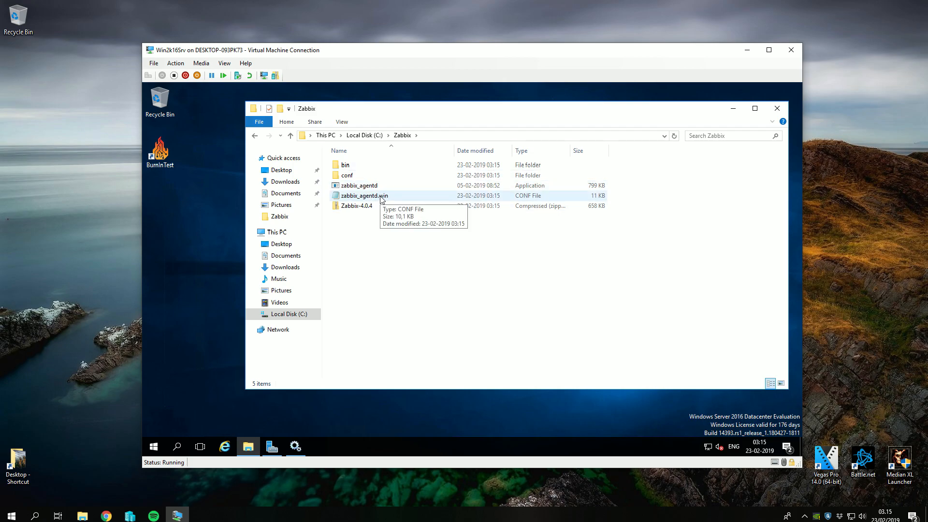
pyautogui.doubleClick(364, 195)
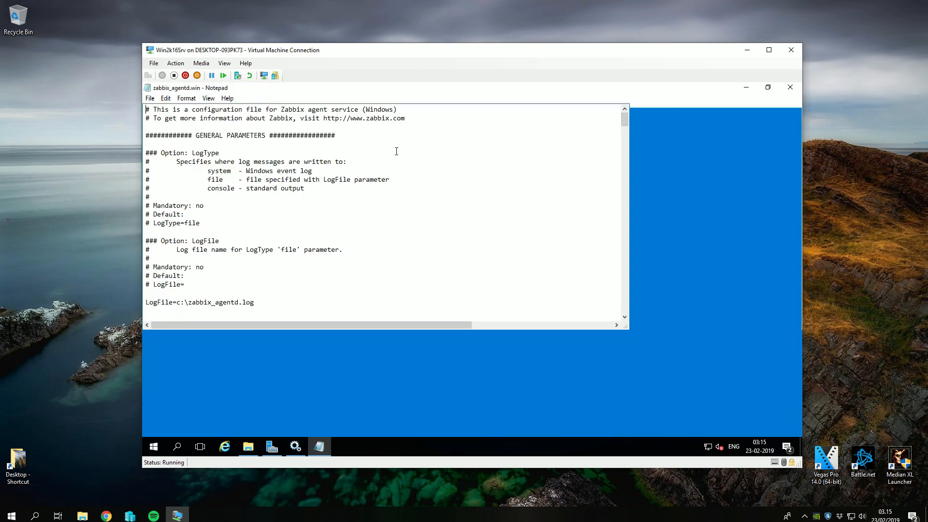
# Verify Server/ServerActive 192.168.1.5 and Hostname WIN-ARMP1C8D70G, then close Notepad.
pyautogui.scroll(-3)
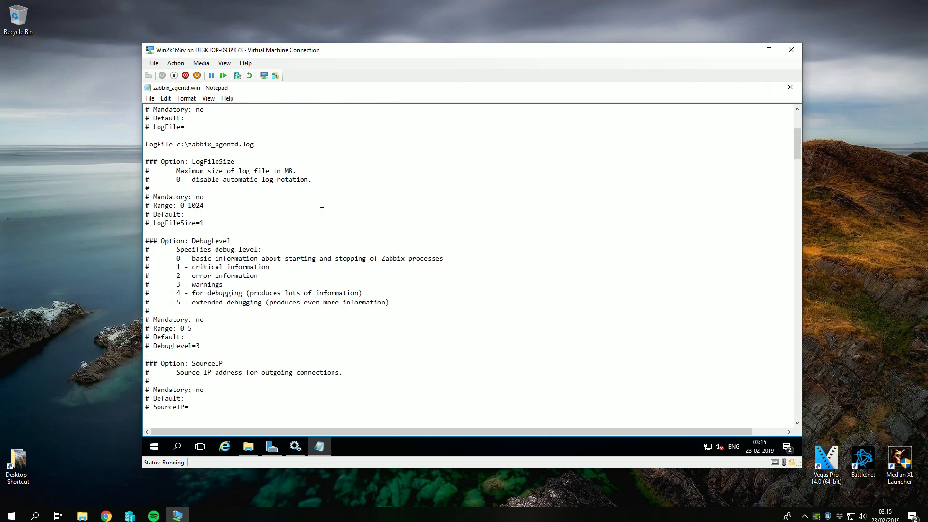
pyautogui.scroll(-3)
pyautogui.write('Server=192.168.1.5')
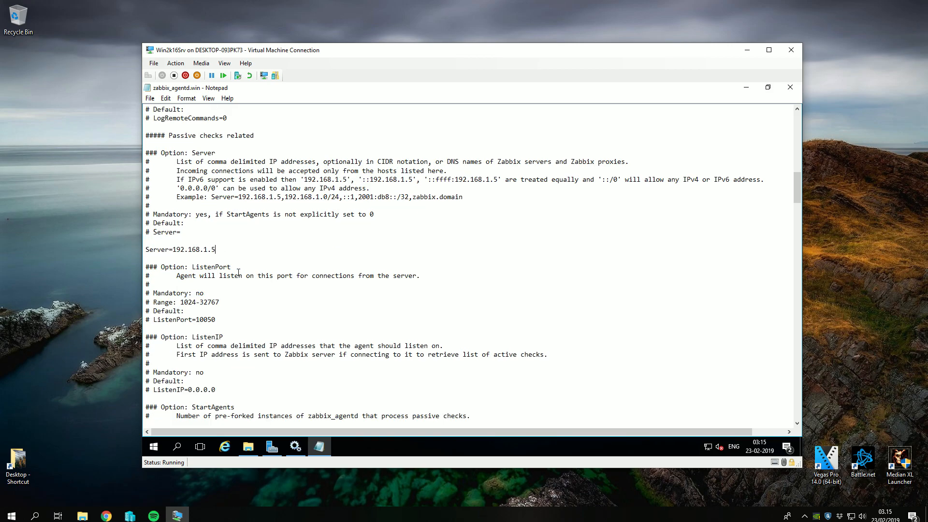
pyautogui.scroll(-3)
pyautogui.write('Hostname=WIN-ARMP1C8D70G')
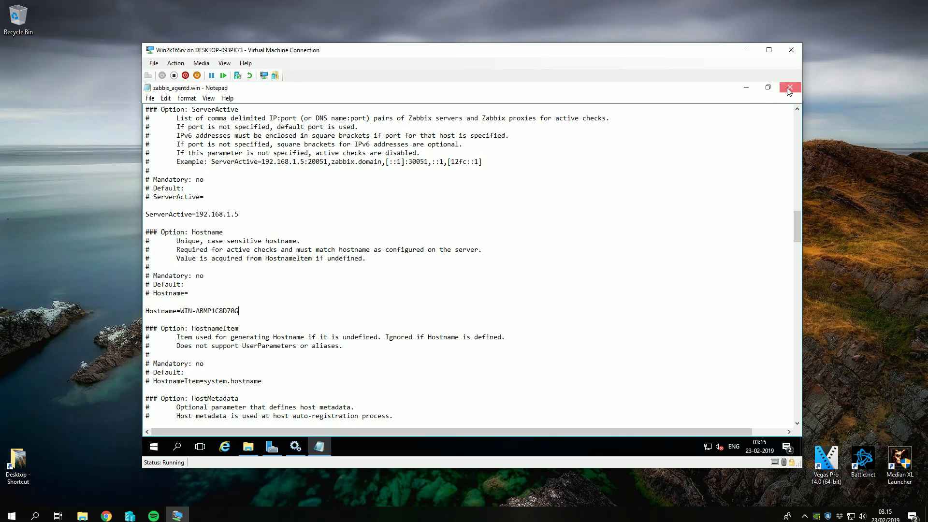
pyautogui.click(790, 87)
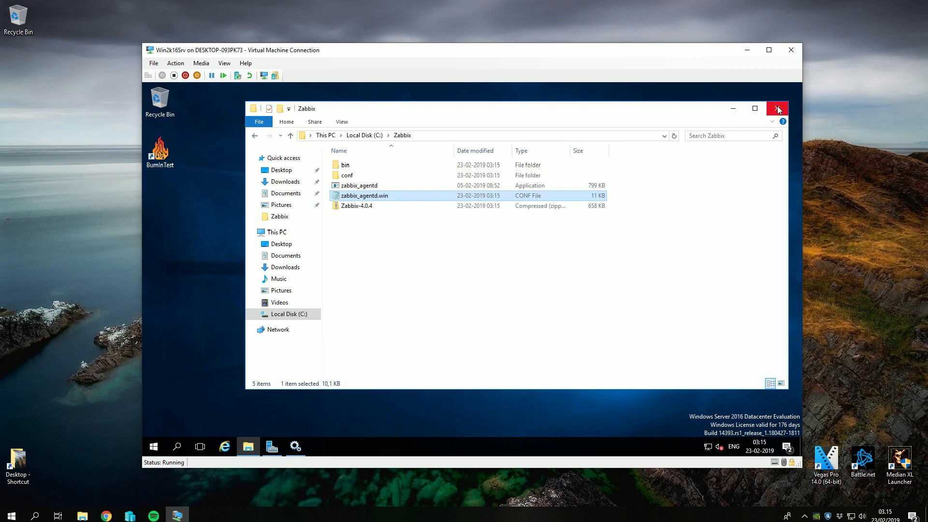
# Close the Zabbix folder, confirm Zabbix Agent is Running and Automatic, and close Services.
pyautogui.click(778, 108)
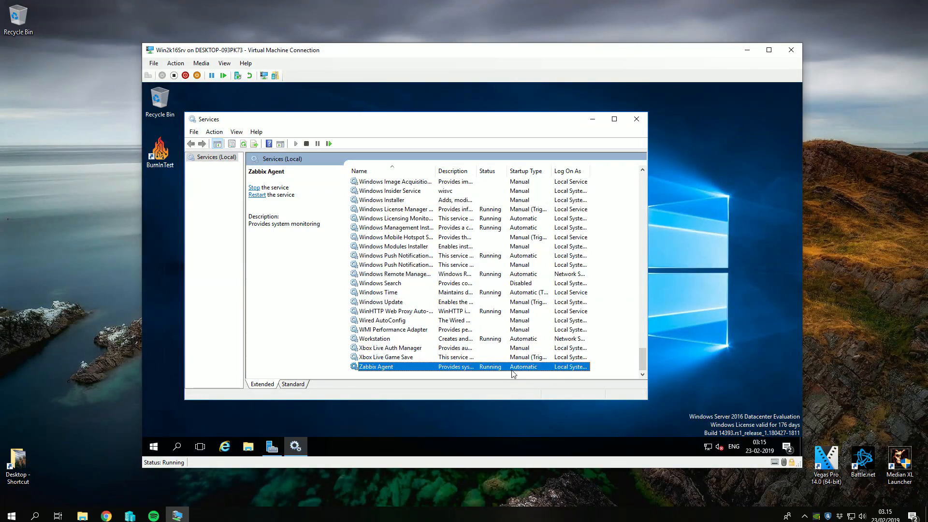
pyautogui.moveTo(613, 119)
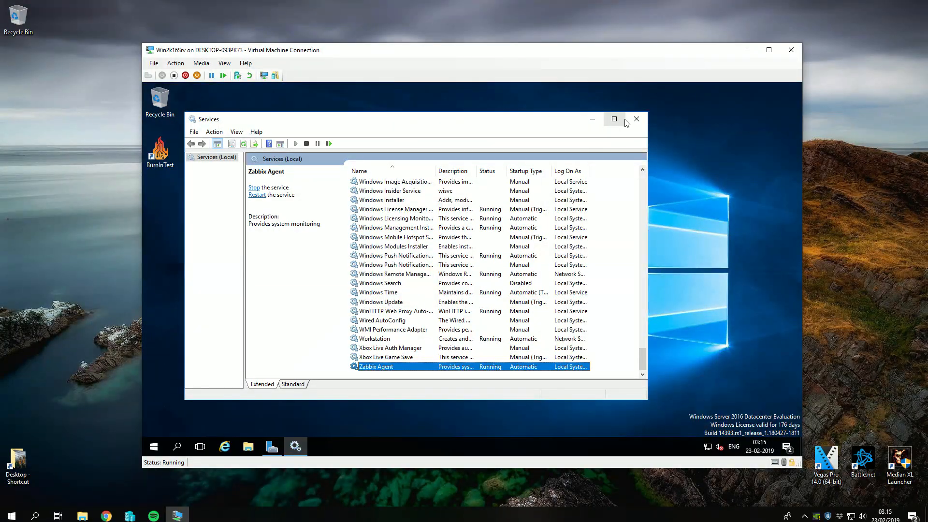
pyautogui.click(636, 119)
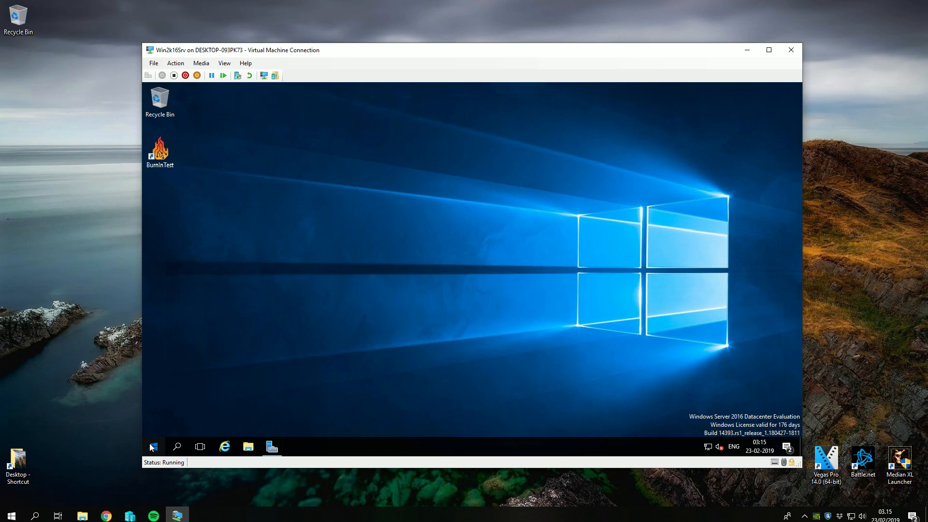
# Check the enabled 'Allow Zabbix communication' inbound firewall rule, then close the firewall windows.
pyautogui.click(272, 446)
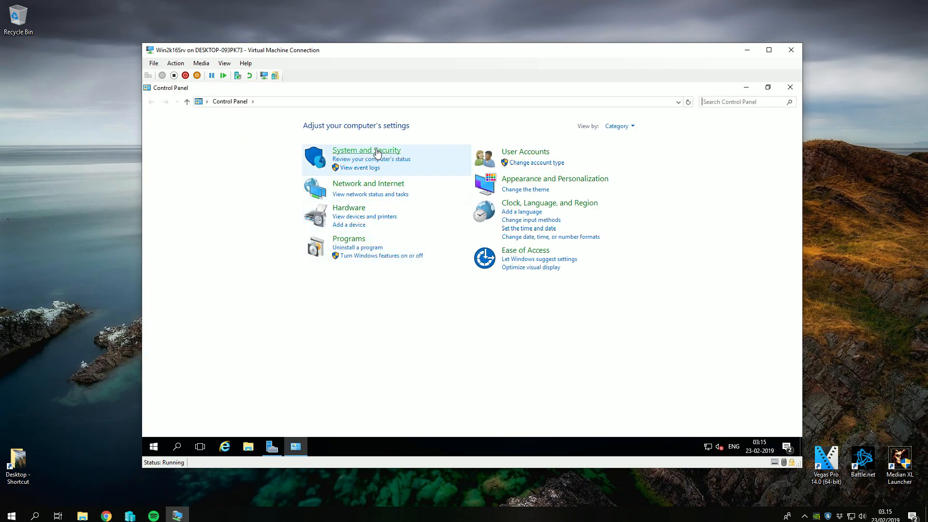
pyautogui.click(366, 150)
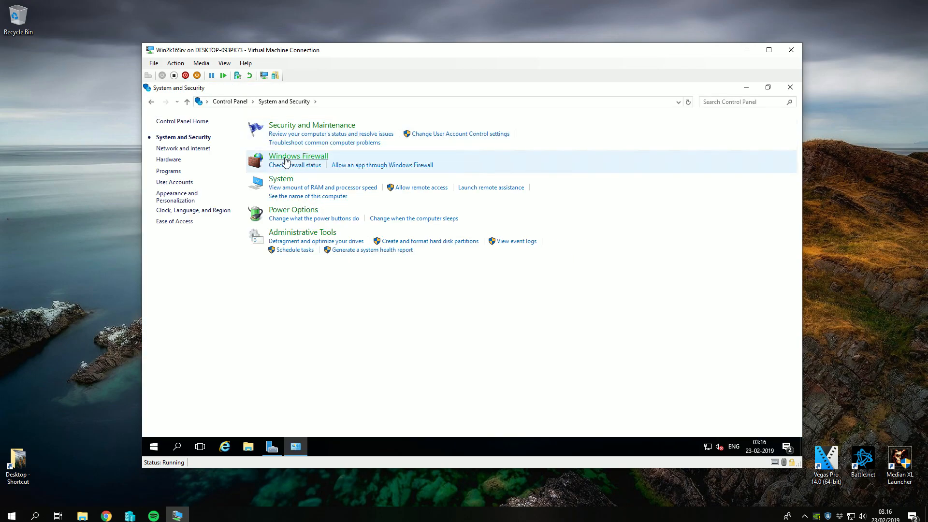
pyautogui.click(298, 156)
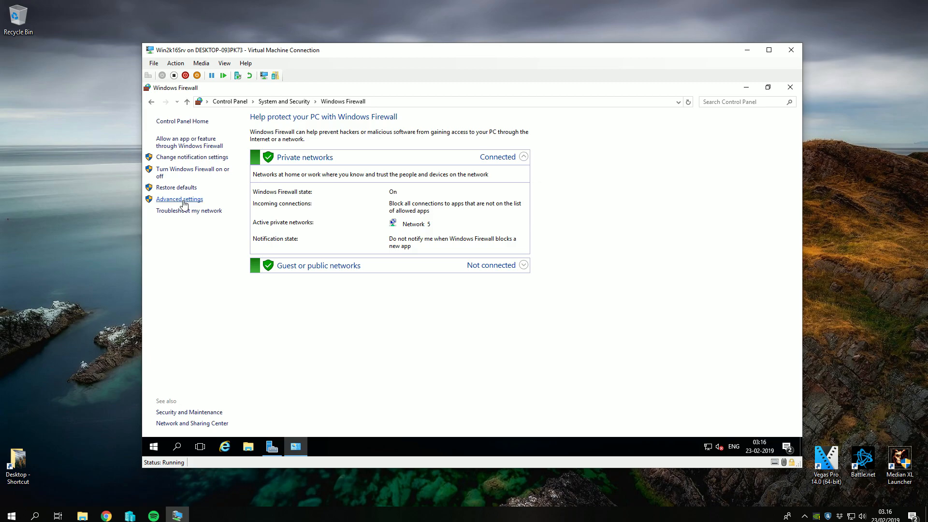
pyautogui.click(179, 199)
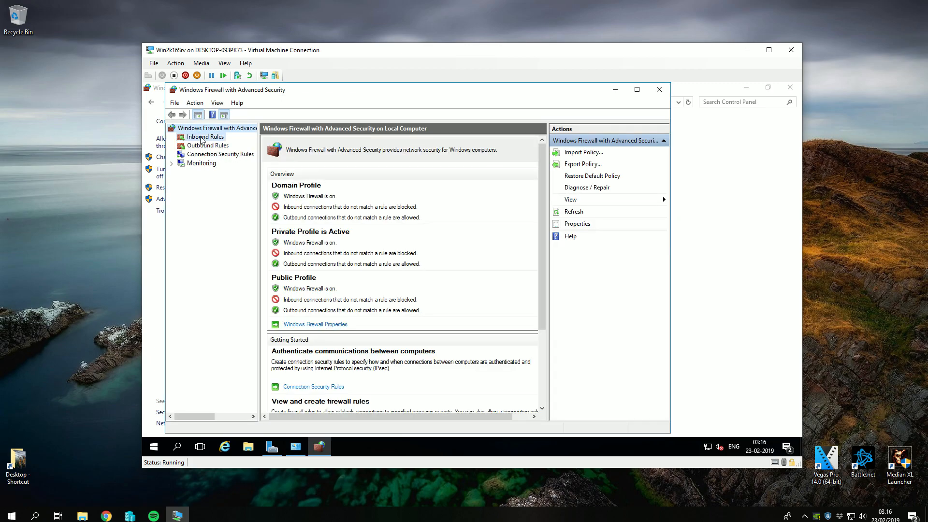
pyautogui.click(205, 136)
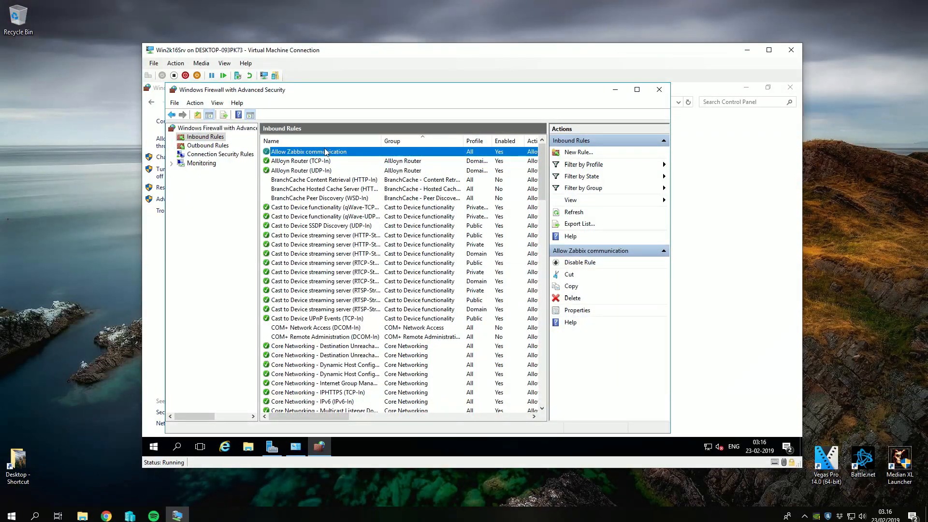
pyautogui.moveTo(658, 89)
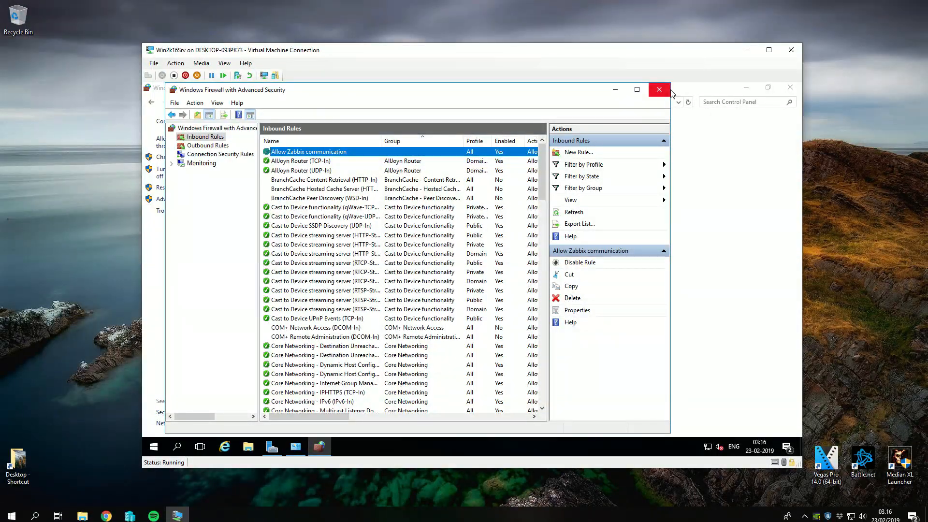
pyautogui.click(658, 89)
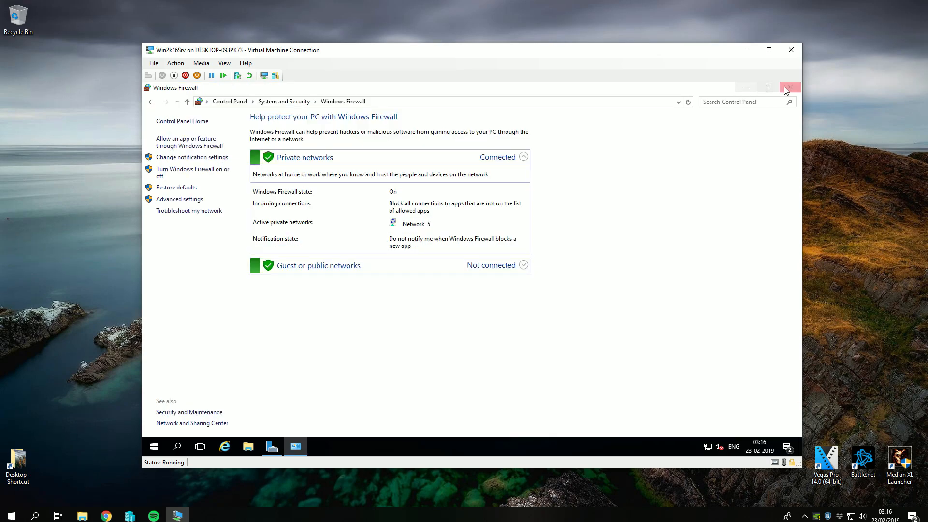
pyautogui.click(789, 87)
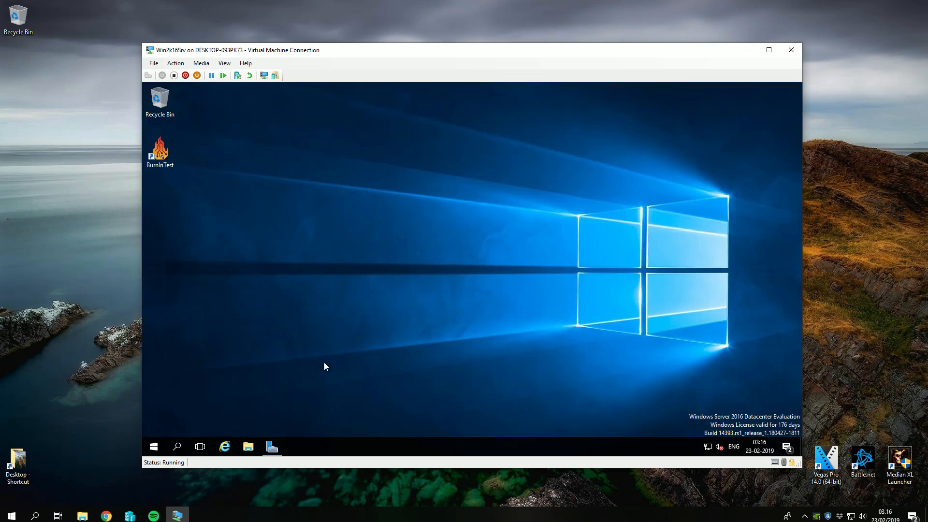
pyautogui.moveTo(401, 53)
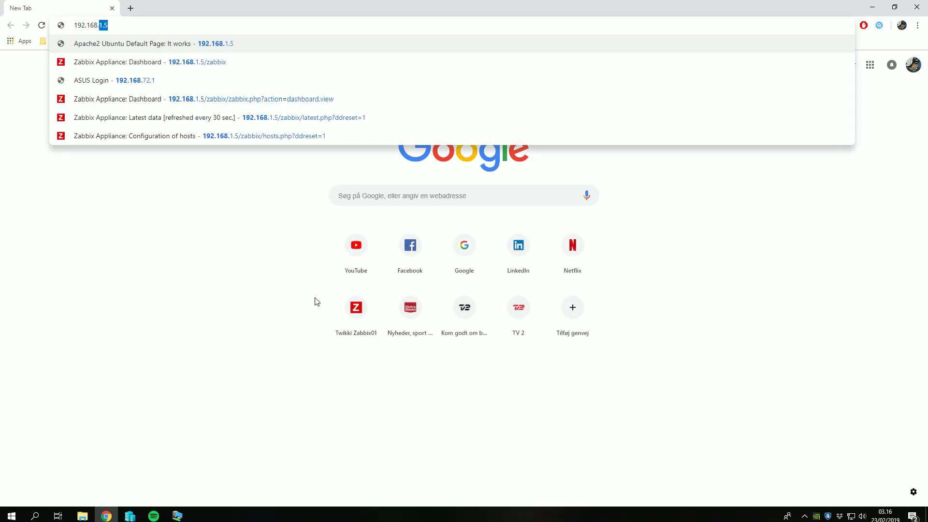
# Open the Zabbix appliance at 192.168.1.5 and start a new host under Configuration > Hosts.
pyautogui.click(197, 99)
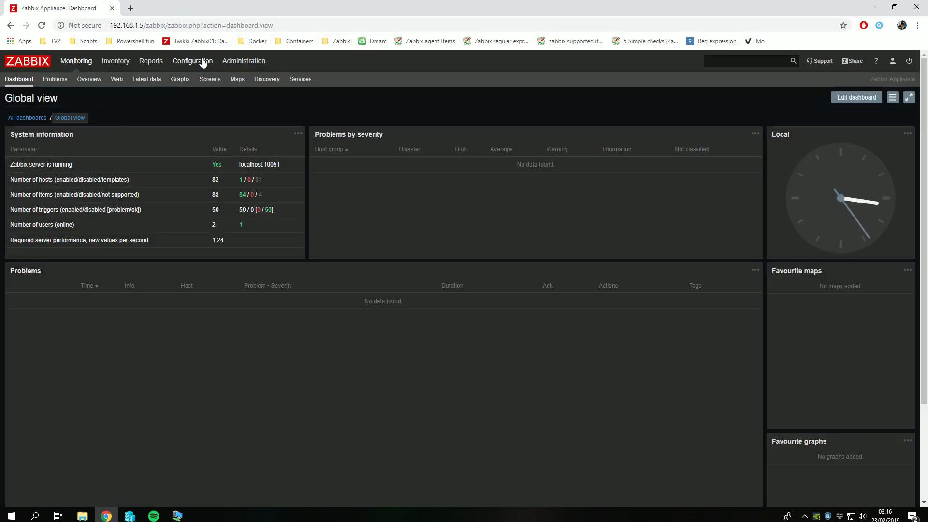
pyautogui.click(192, 61)
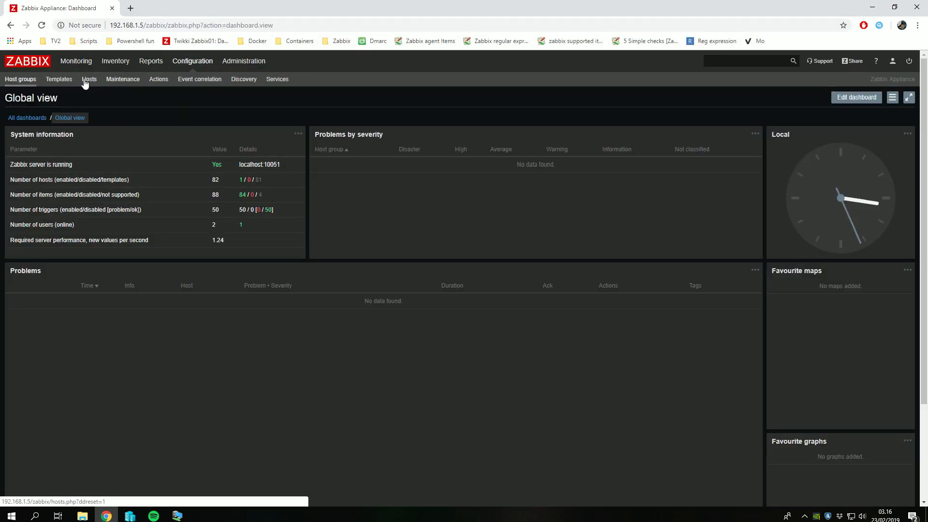
pyautogui.click(89, 79)
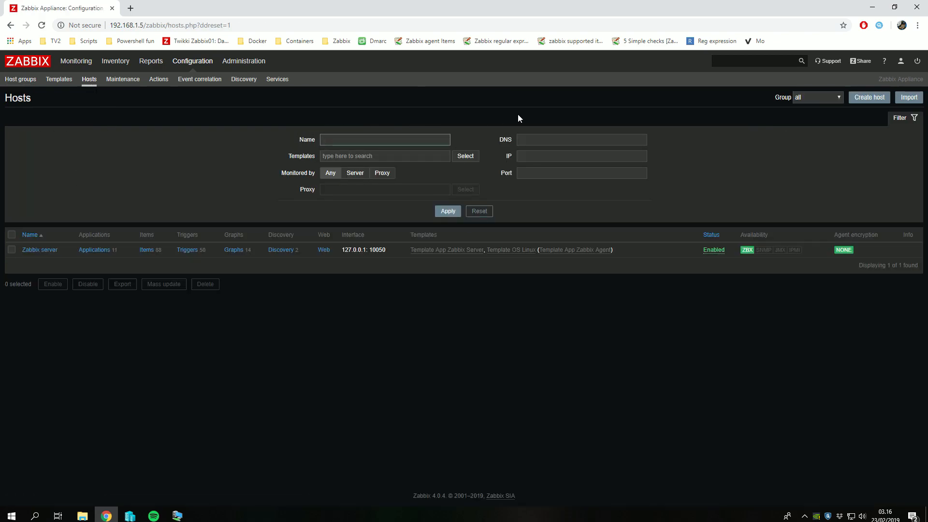
pyautogui.click(868, 97)
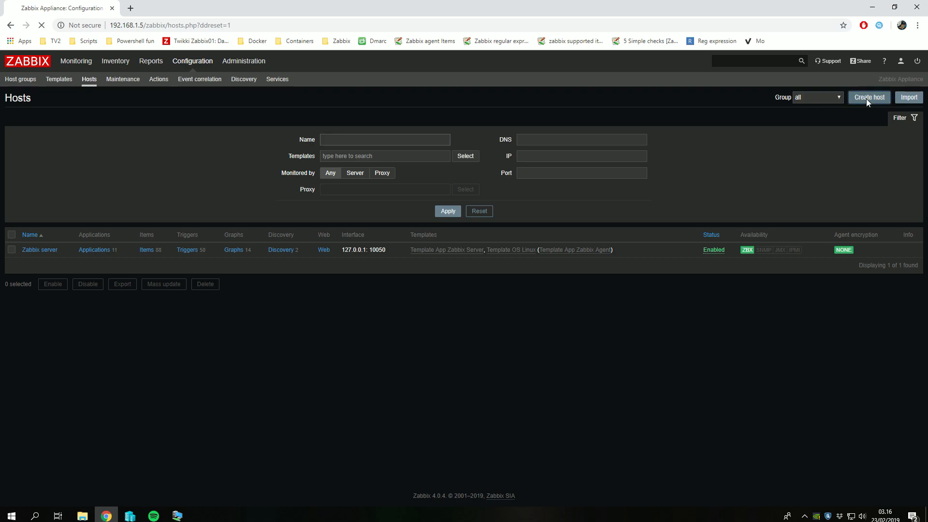
pyautogui.click(868, 97)
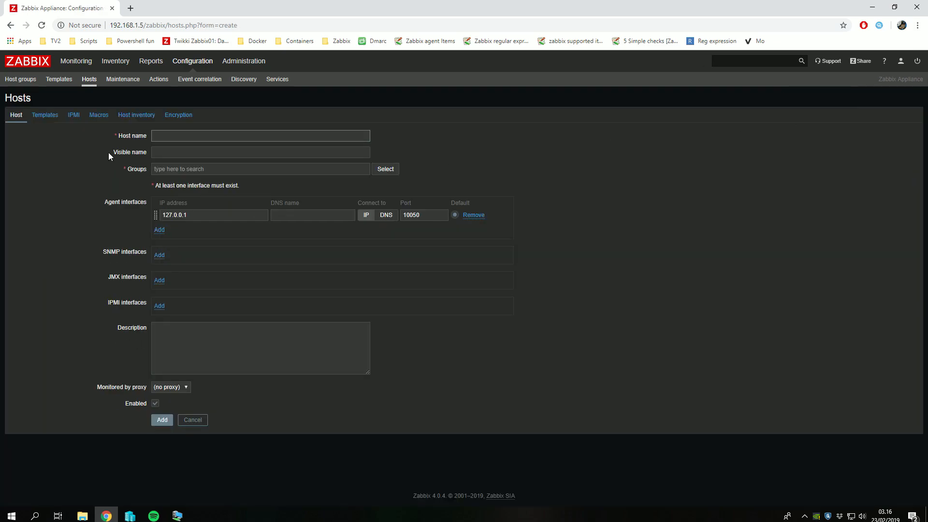
# In the Windows VM's system settings, select the computer name WIN-ARMP1C8D70G for copying.
pyautogui.click(176, 515)
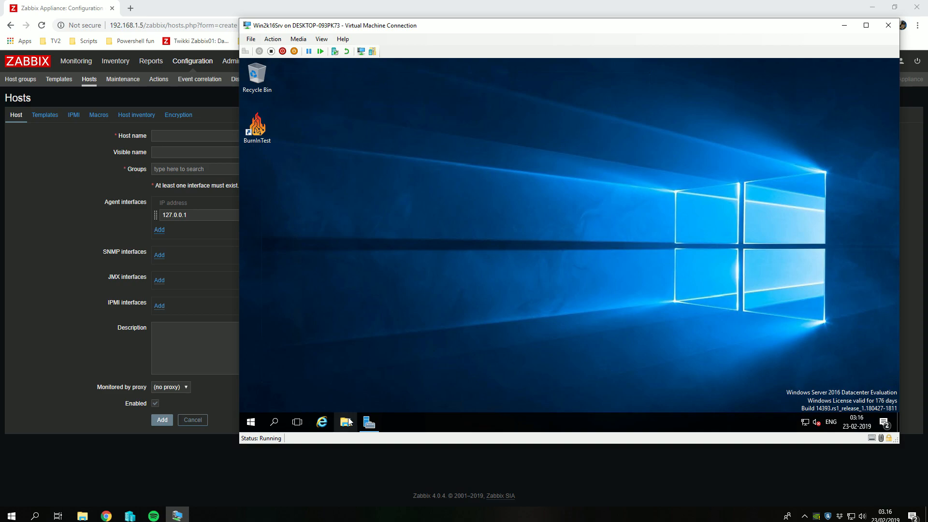
pyautogui.rightClick(371, 207)
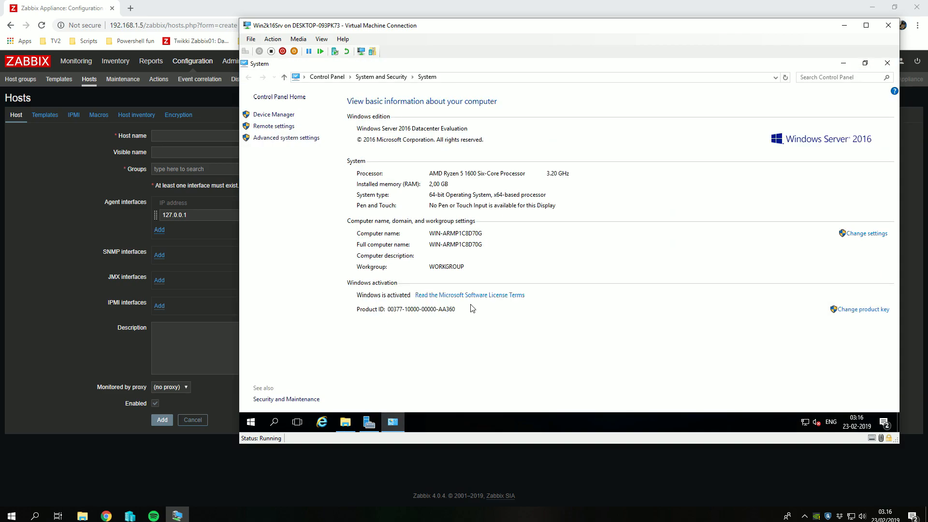
pyautogui.click(865, 232)
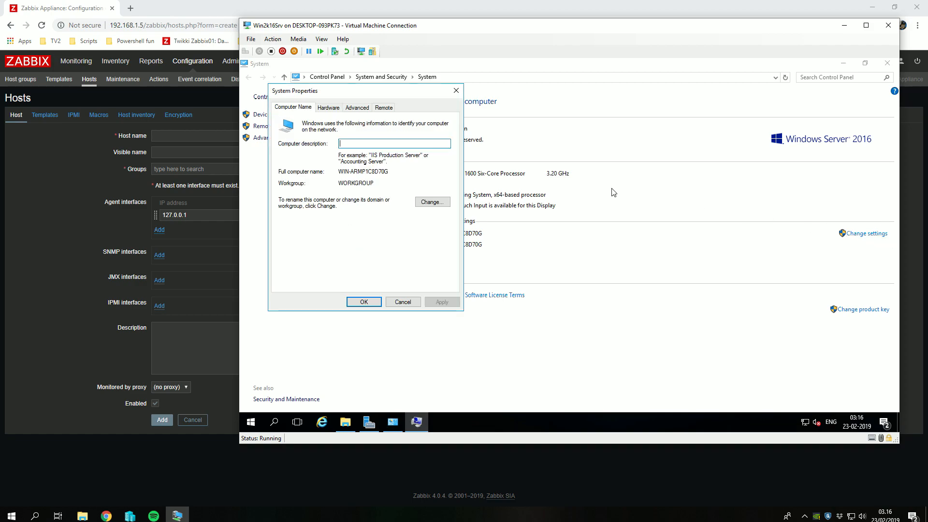
pyautogui.click(431, 202)
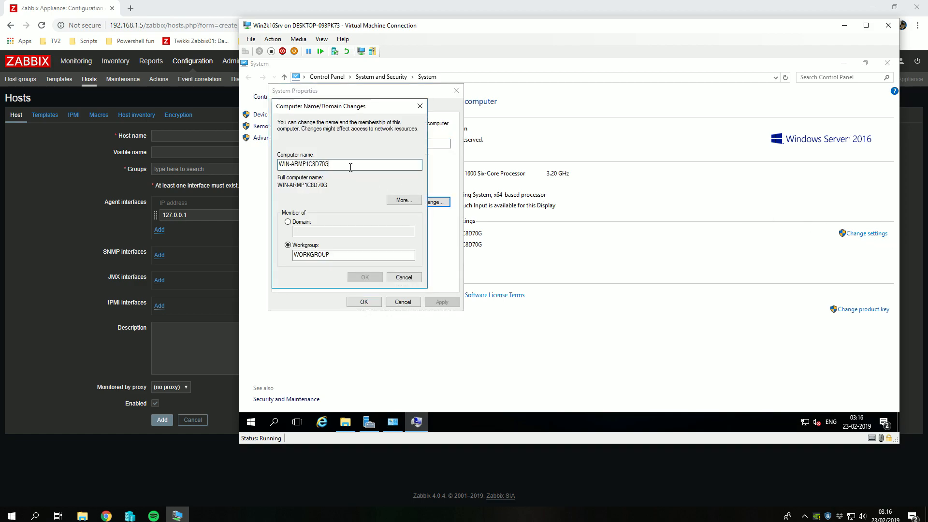
pyautogui.tripleClick(322, 164)
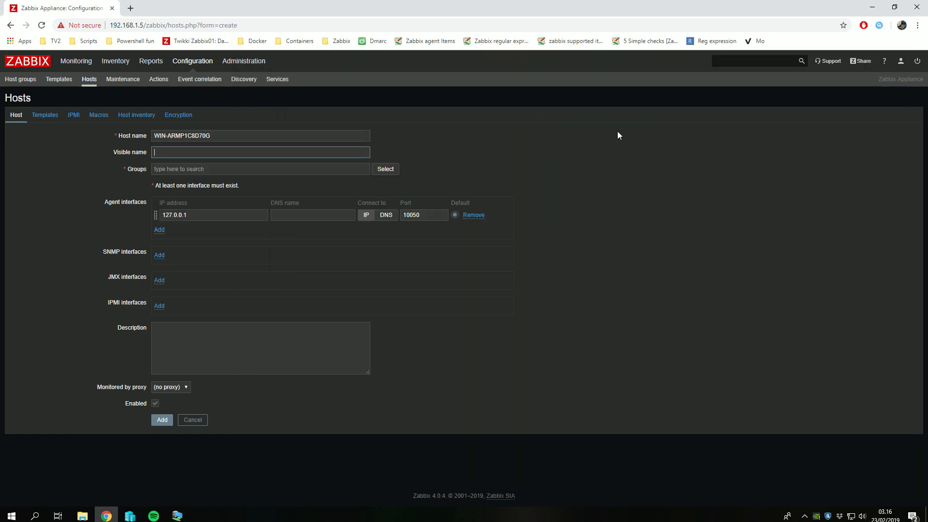
# Set visible name 'Windows server 2016', add the Virtual machines group, and begin the agent IP.
pyautogui.write('Windows')
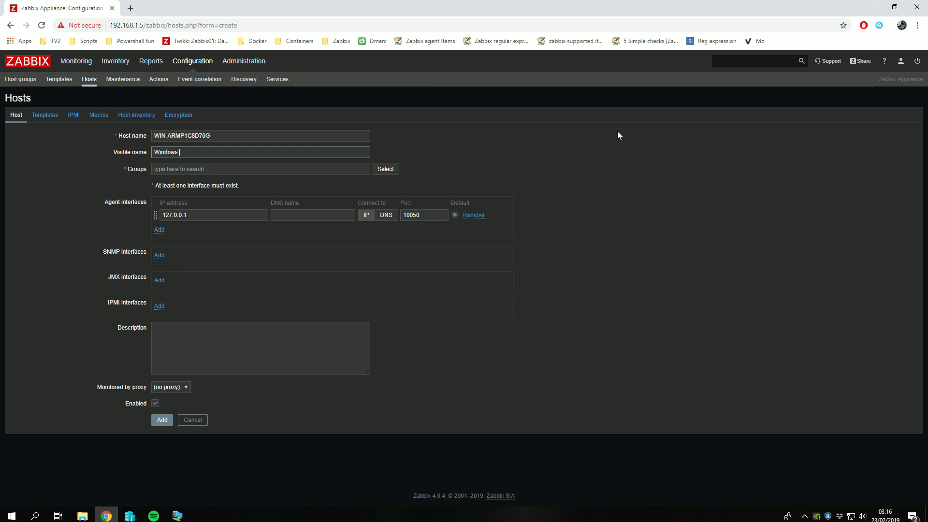
pyautogui.write('server 2016')
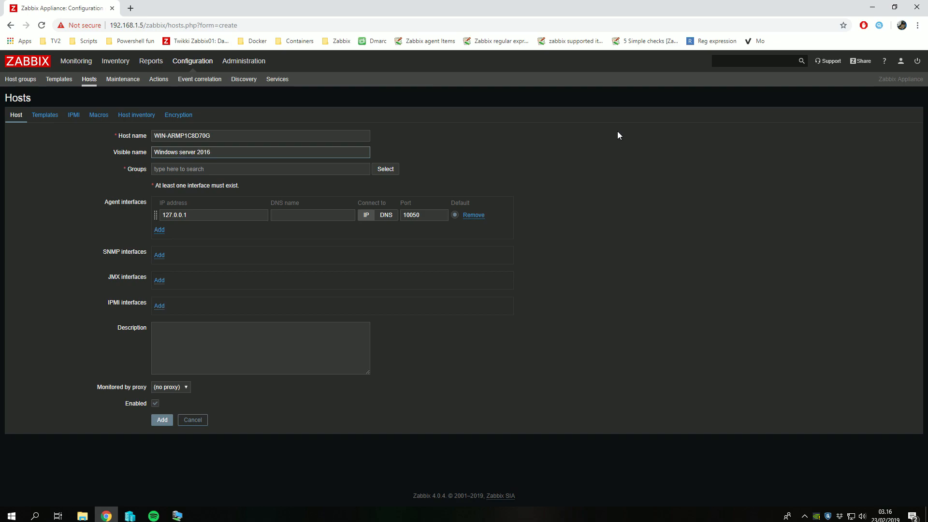
pyautogui.click(384, 168)
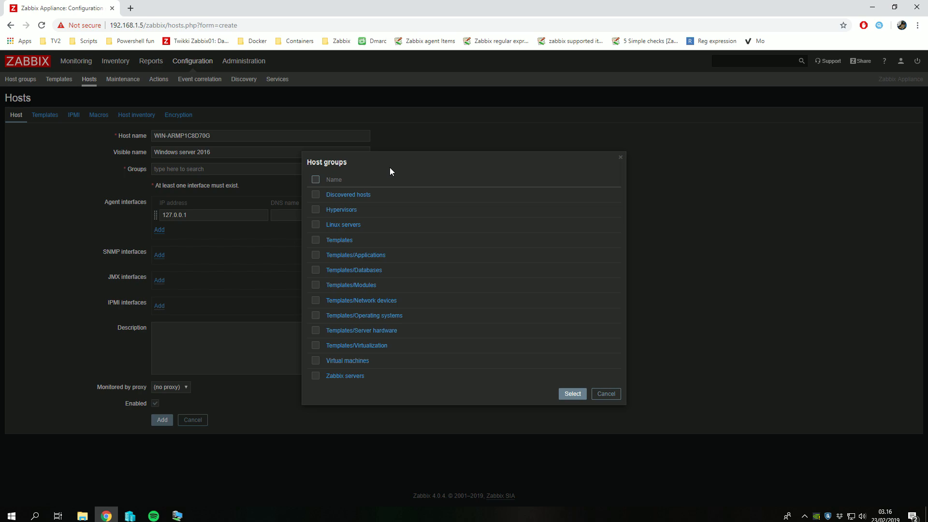
pyautogui.moveTo(317, 361)
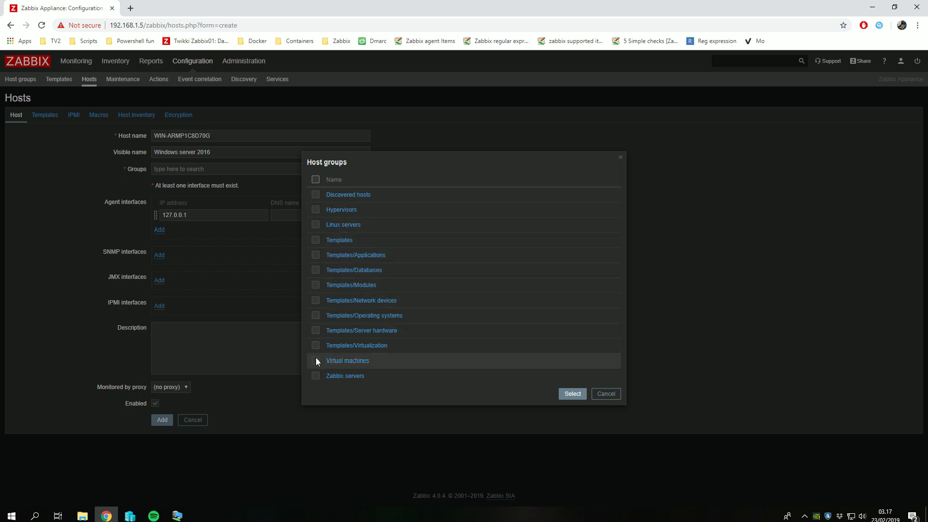
pyautogui.click(316, 360)
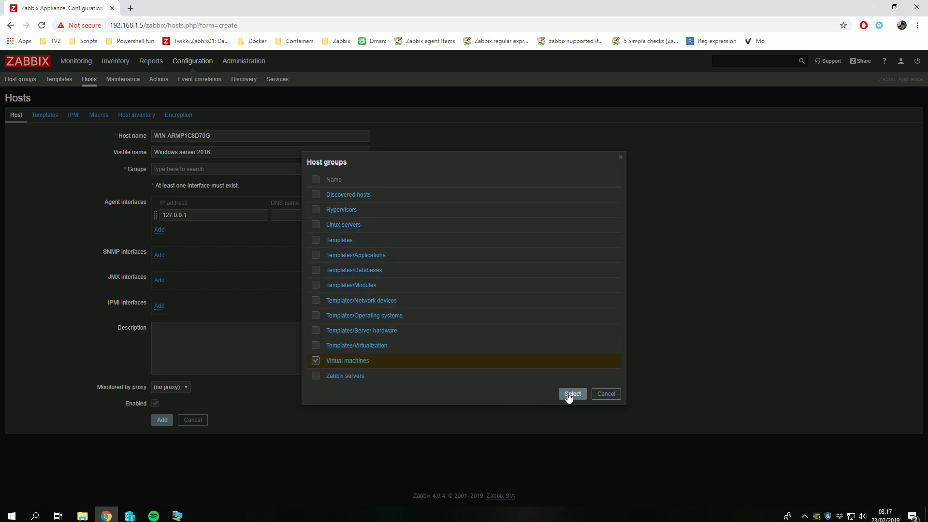
pyautogui.click(571, 393)
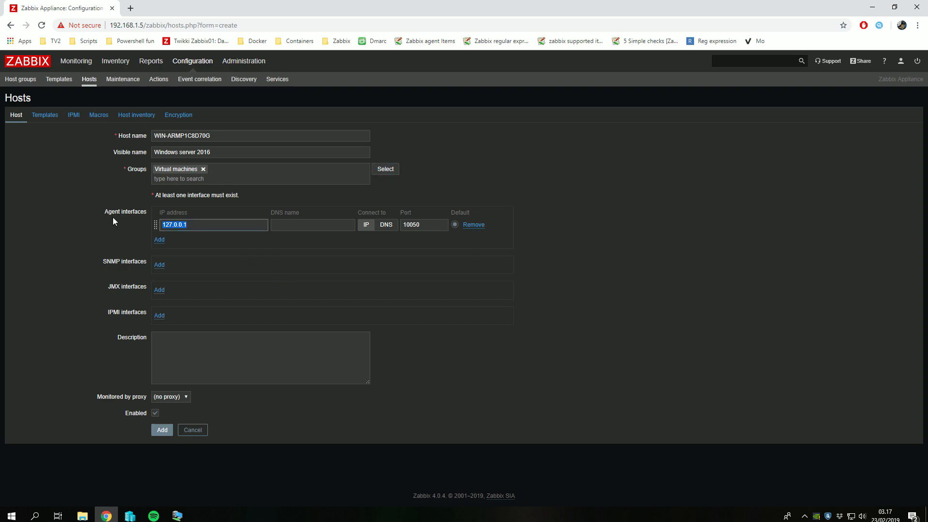
pyautogui.write('192.168.1.')
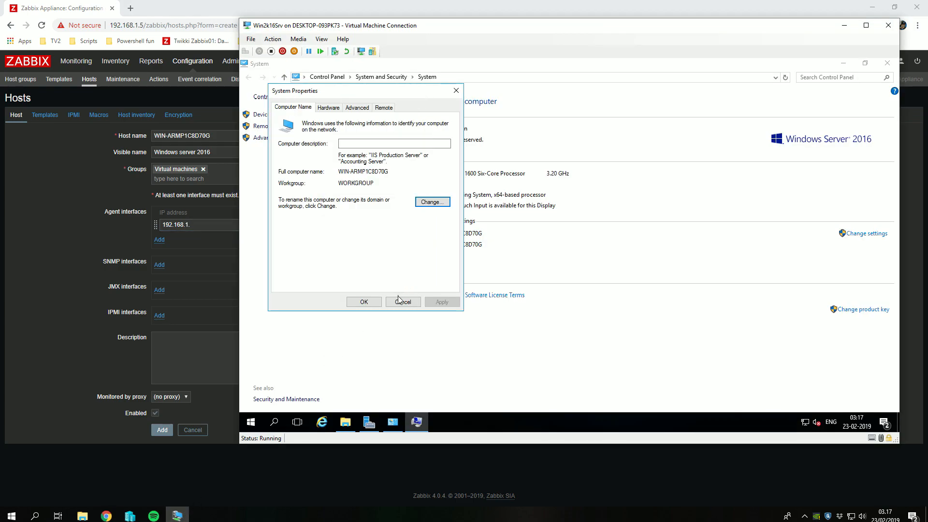
# Confirm the server IP with cmd, set agent address 192.168.1.6, and add the host.
pyautogui.write('cmd')
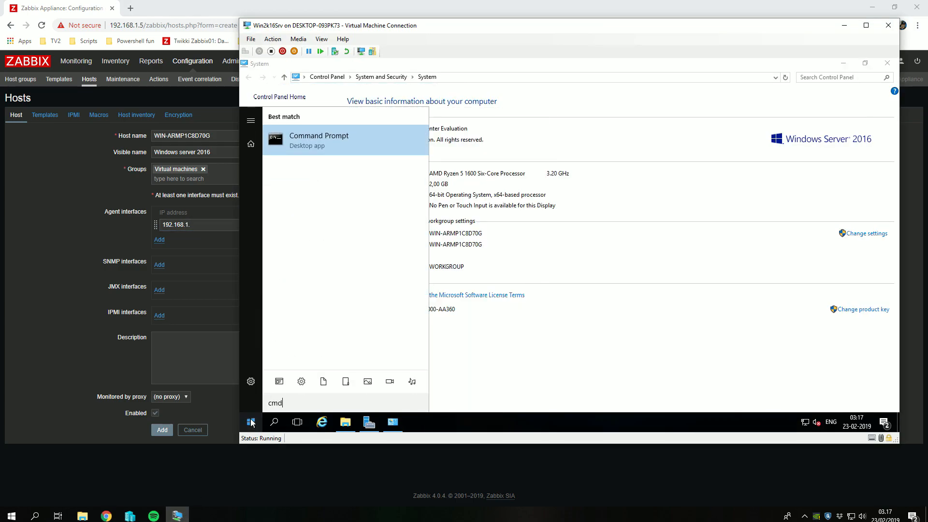
pyautogui.click(319, 140)
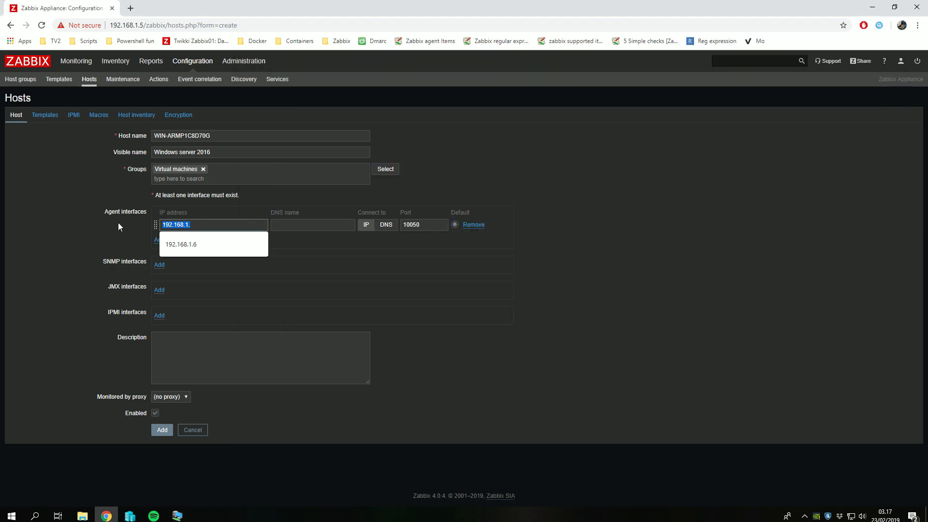
pyautogui.click(180, 244)
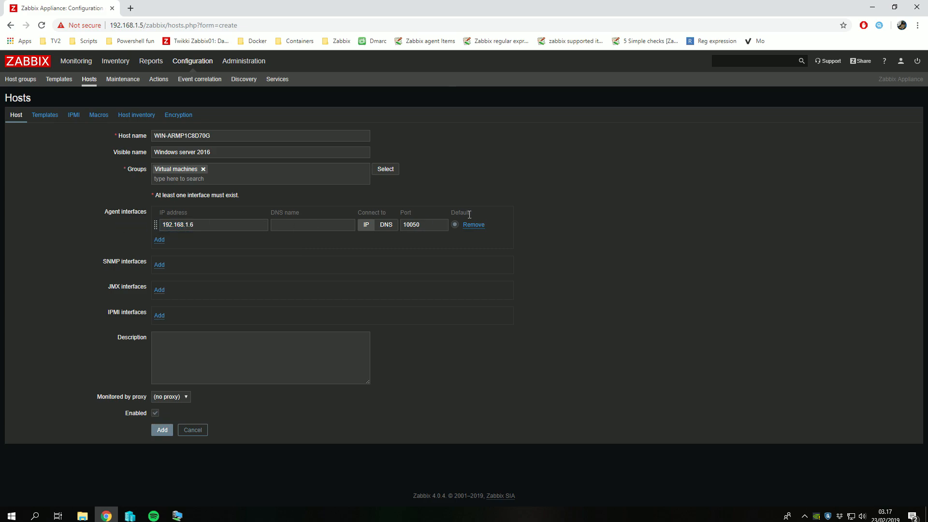
pyautogui.moveTo(496, 230)
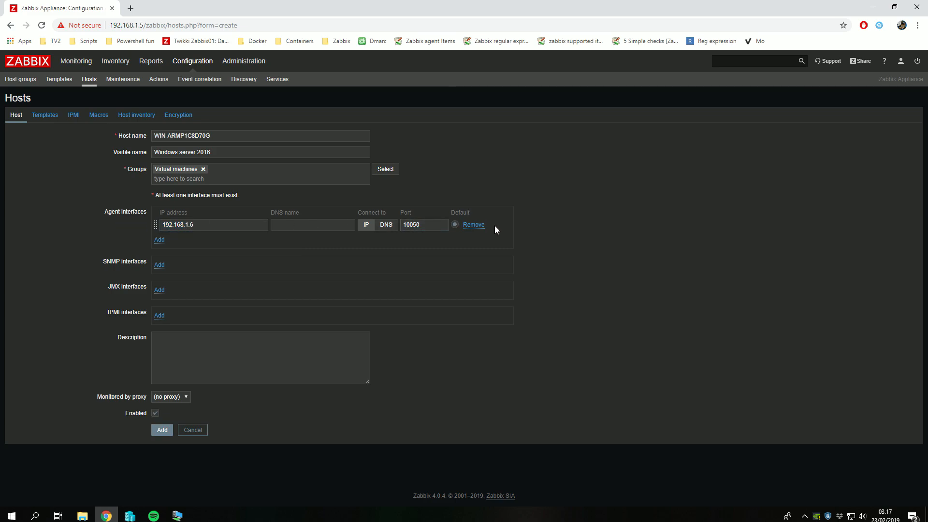
pyautogui.click(162, 430)
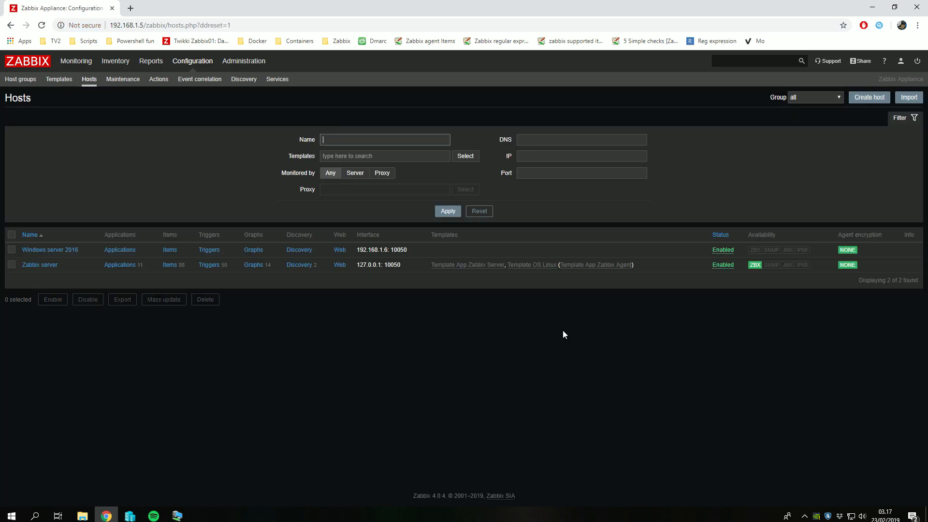
pyautogui.moveTo(517, 248)
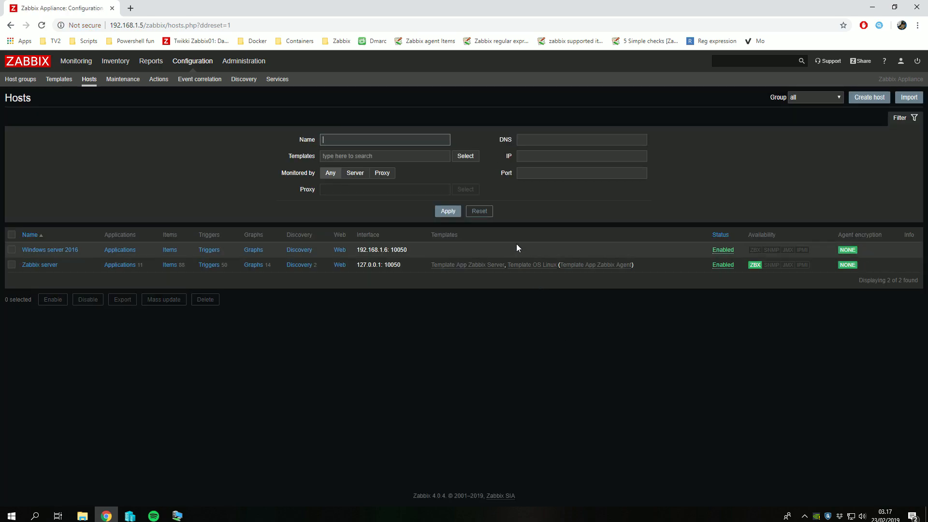
pyautogui.moveTo(531, 264)
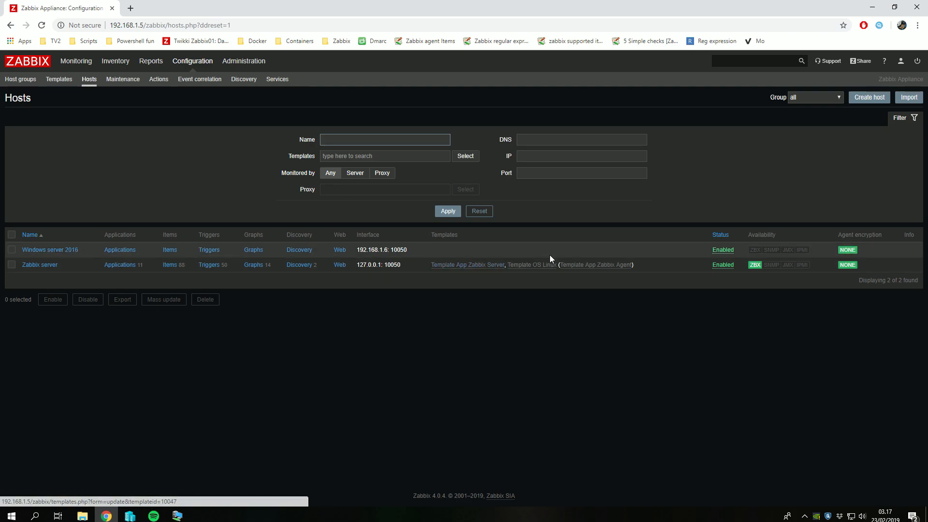
pyautogui.moveTo(427, 253)
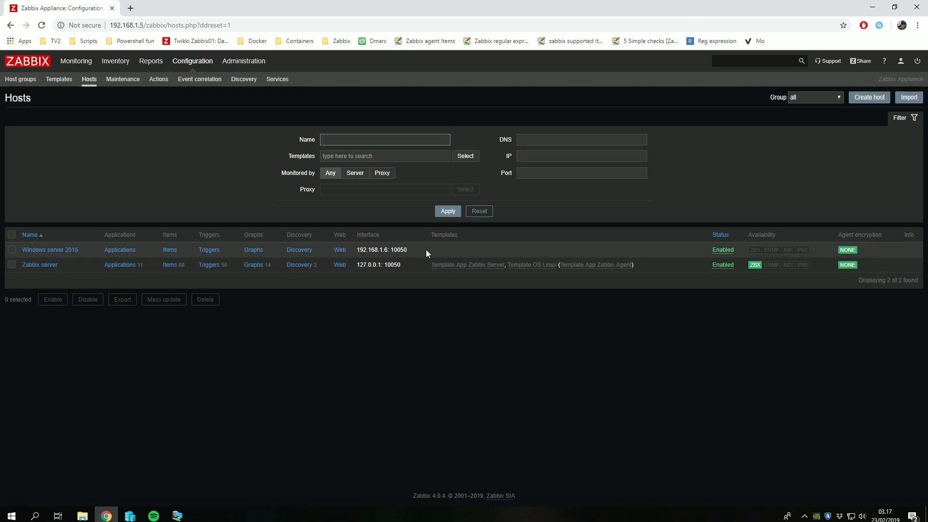
pyautogui.moveTo(50, 249)
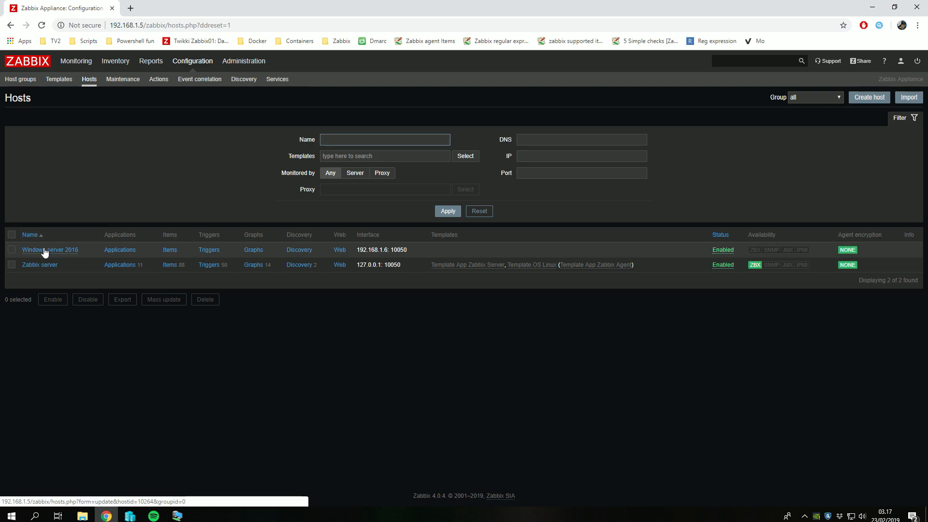
# Open the Windows server 2016 host's Templates tab and bring up the template list.
pyautogui.click(50, 249)
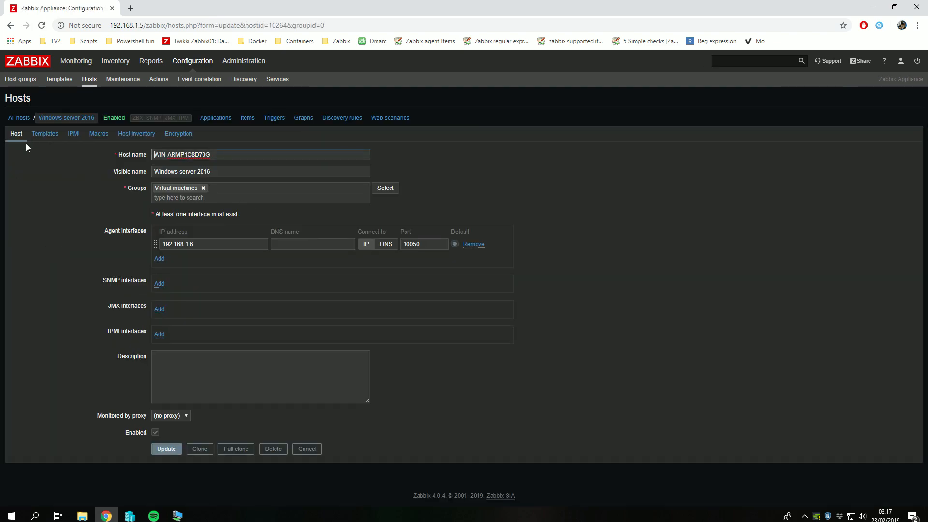
pyautogui.moveTo(90, 164)
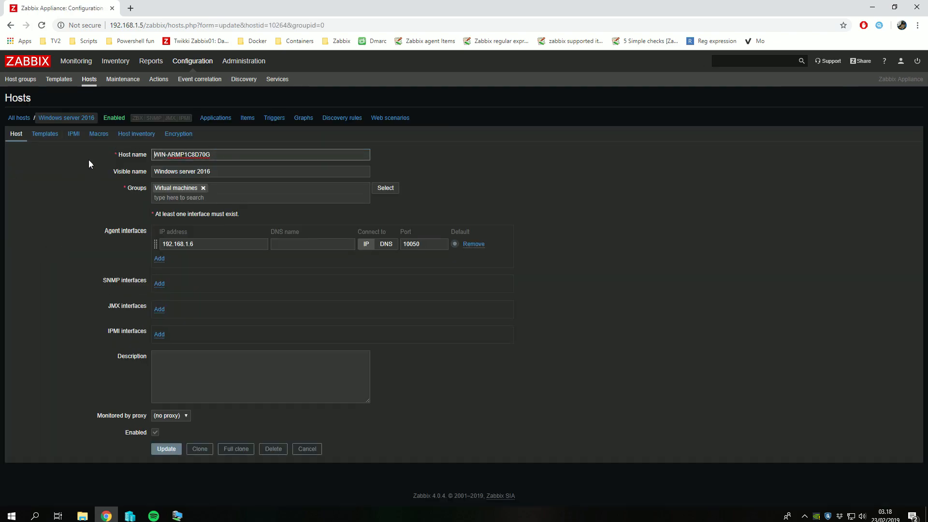
pyautogui.click(89, 79)
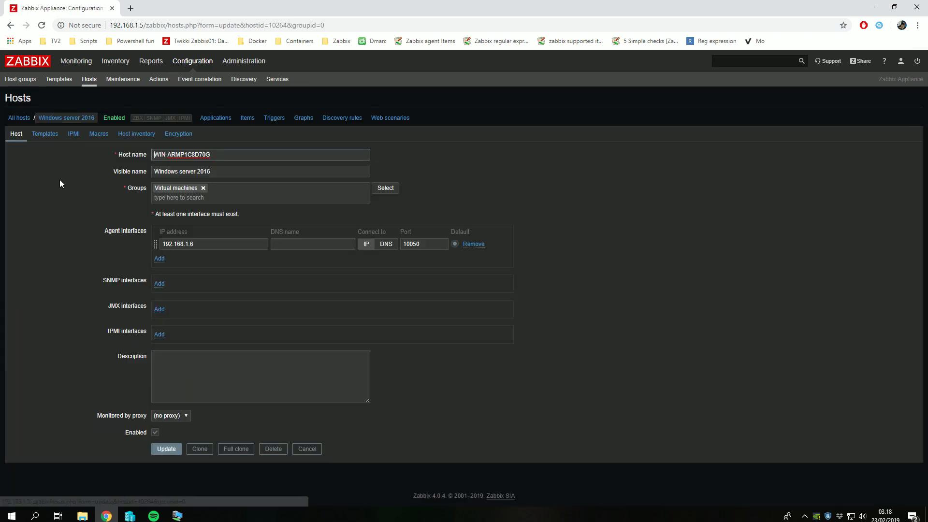
pyautogui.click(44, 133)
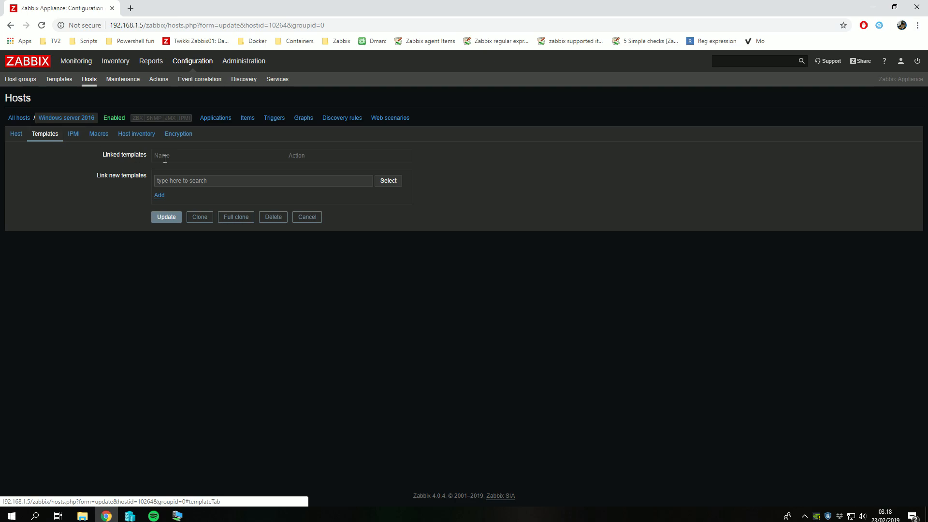
pyautogui.click(388, 180)
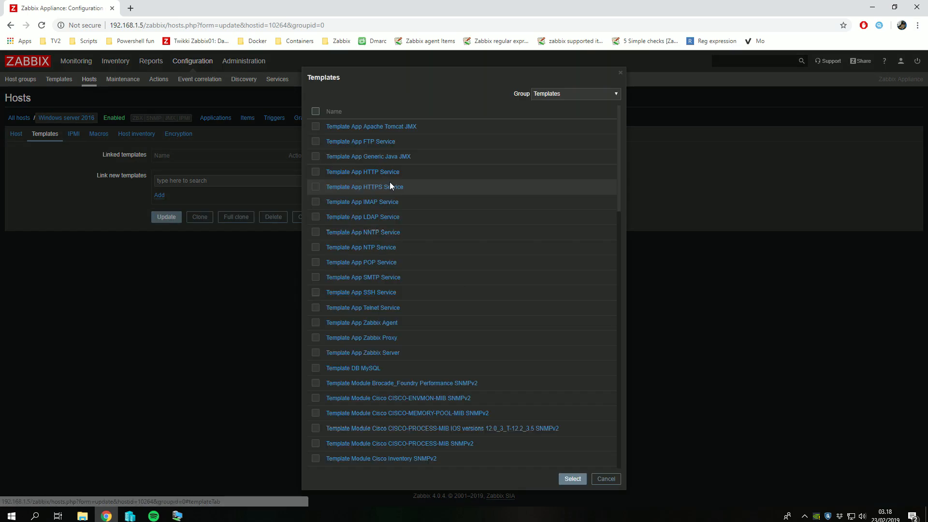
pyautogui.scroll(-3)
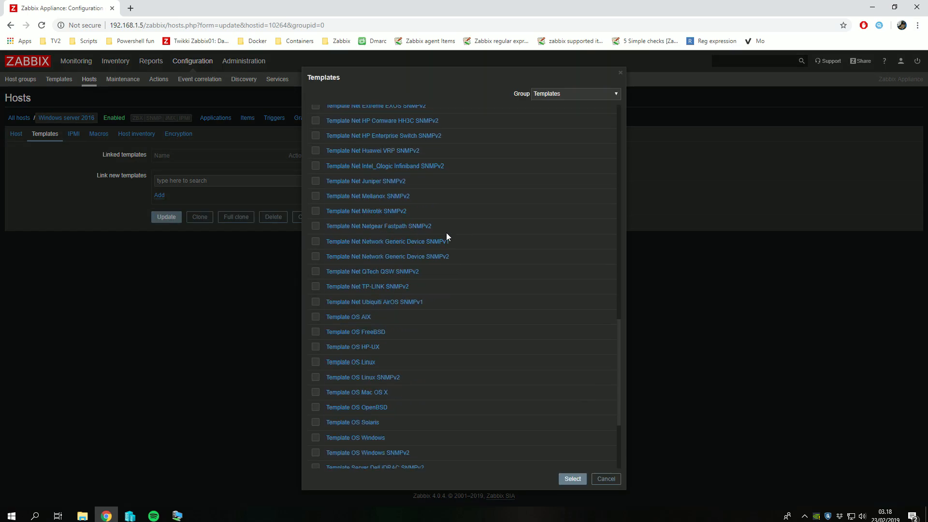
# Link Template OS Windows to the host and update it.
pyautogui.scroll(-3)
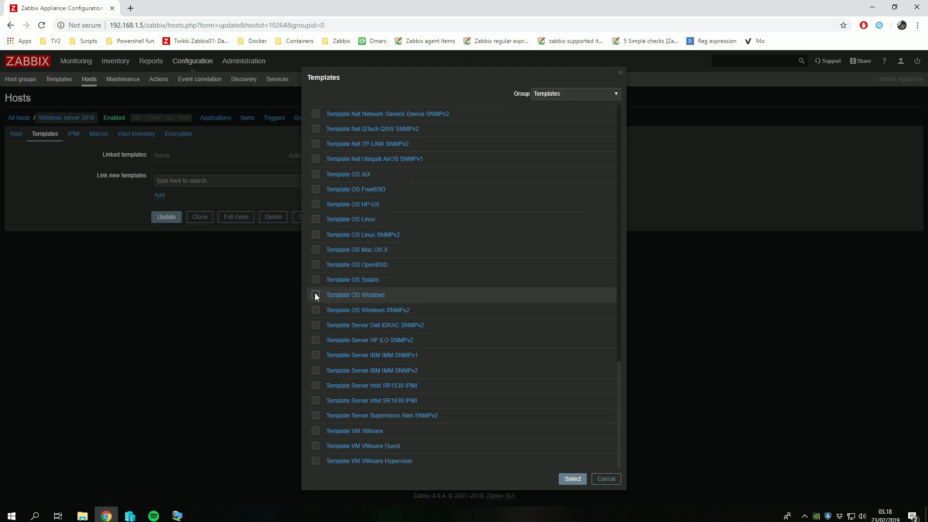
pyautogui.click(316, 294)
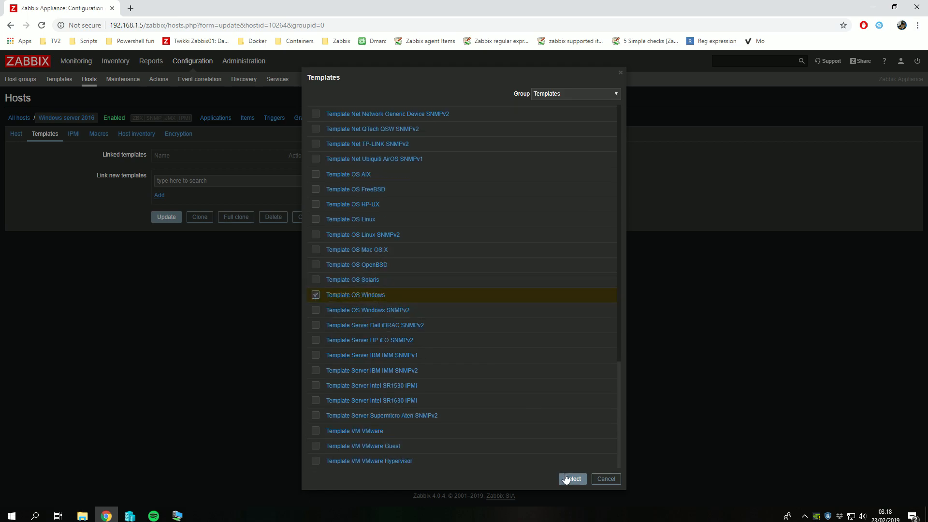
pyautogui.click(571, 478)
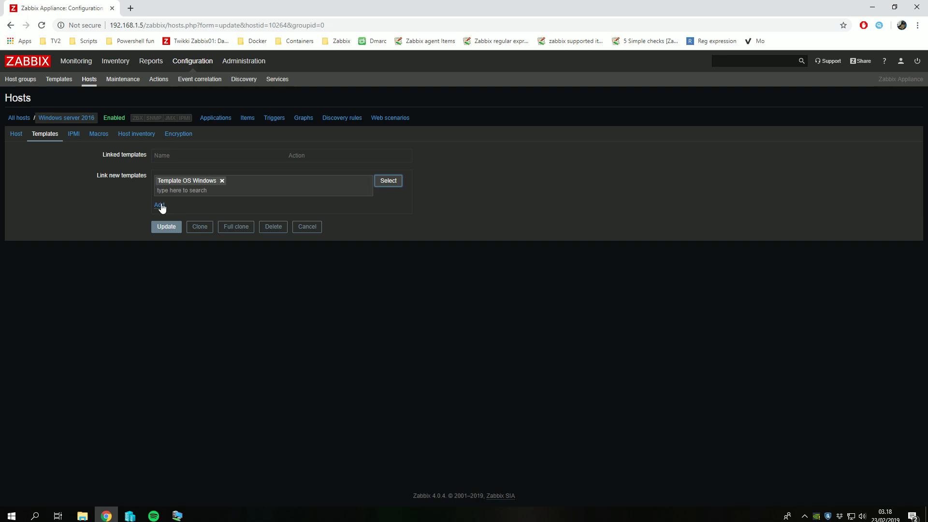
pyautogui.click(166, 226)
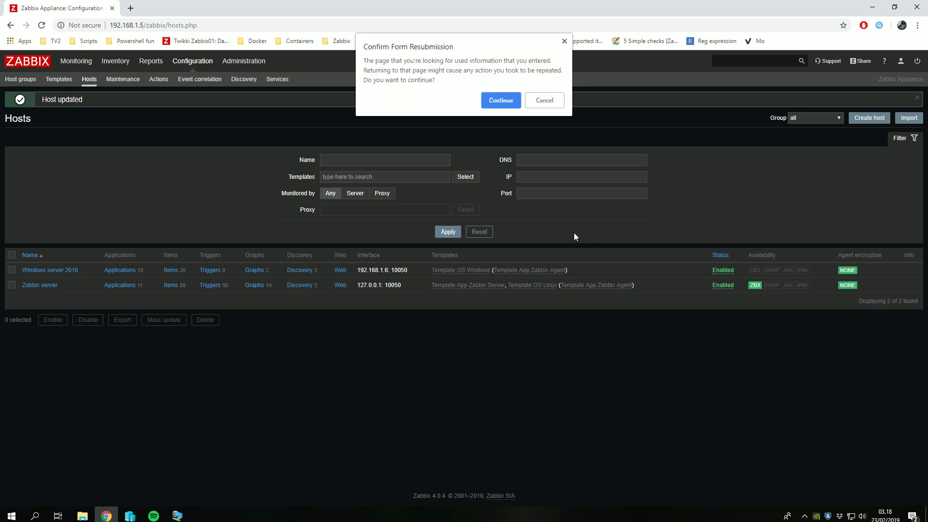
pyautogui.click(499, 100)
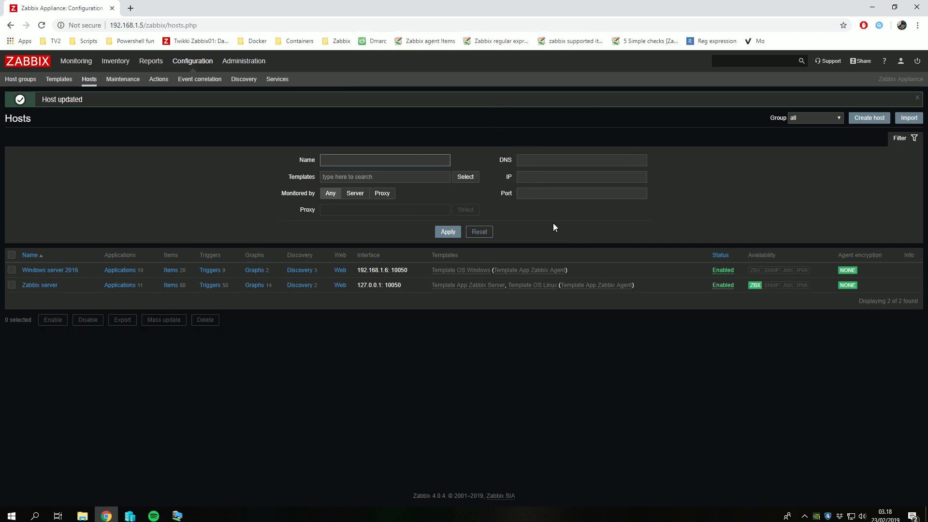
pyautogui.moveTo(105, 95)
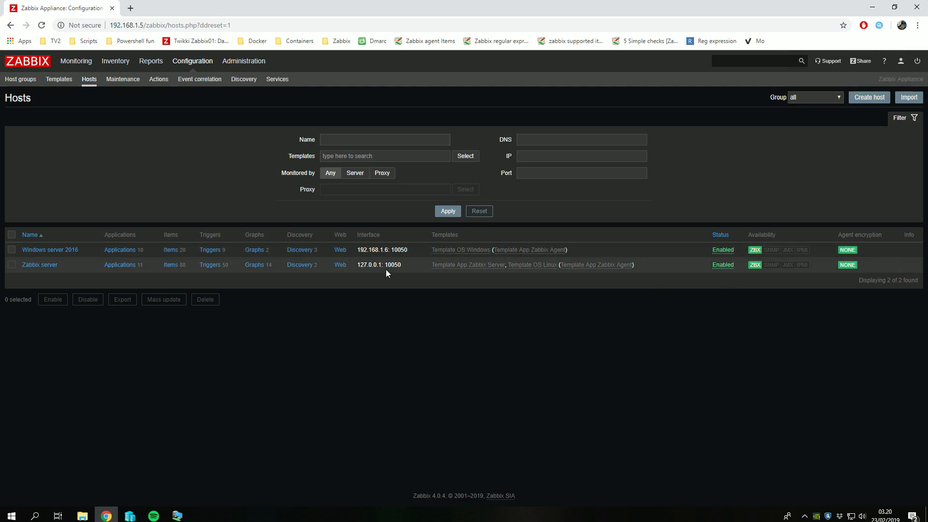
pyautogui.moveTo(50, 249)
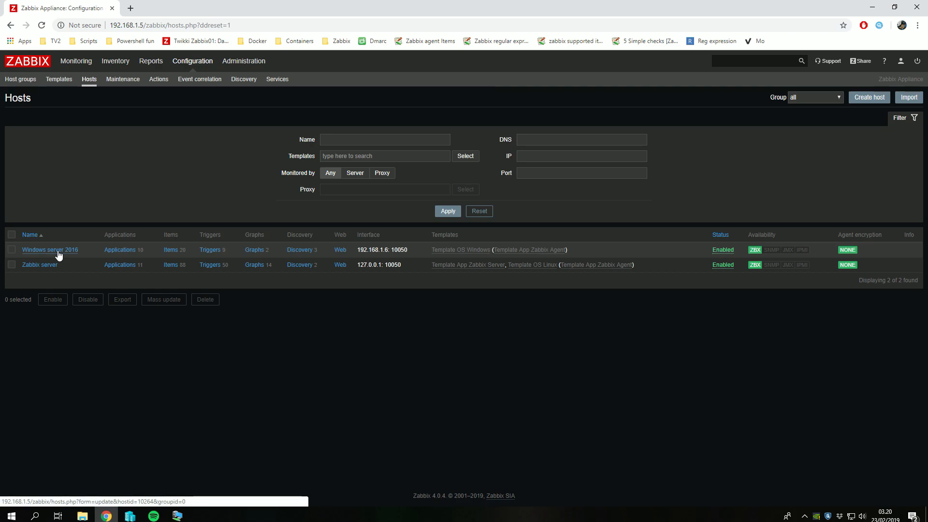
pyautogui.moveTo(660, 258)
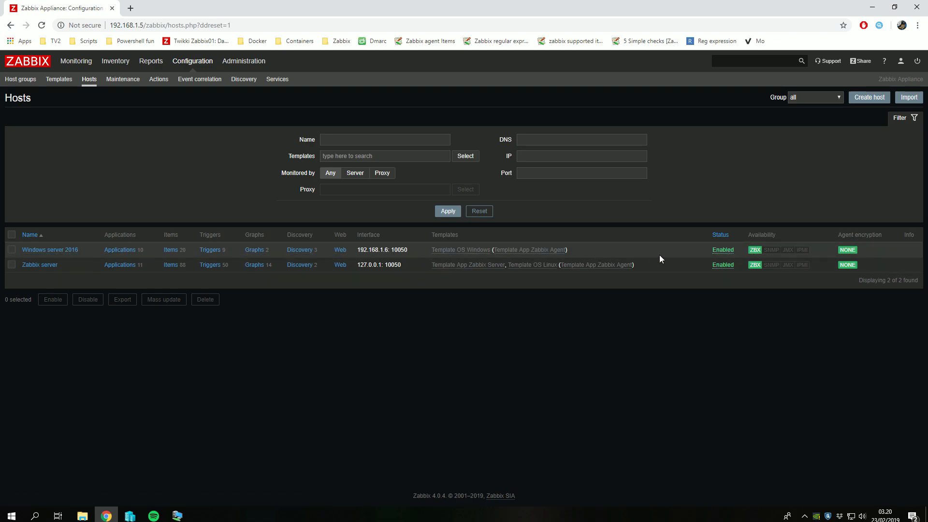
pyautogui.moveTo(110, 113)
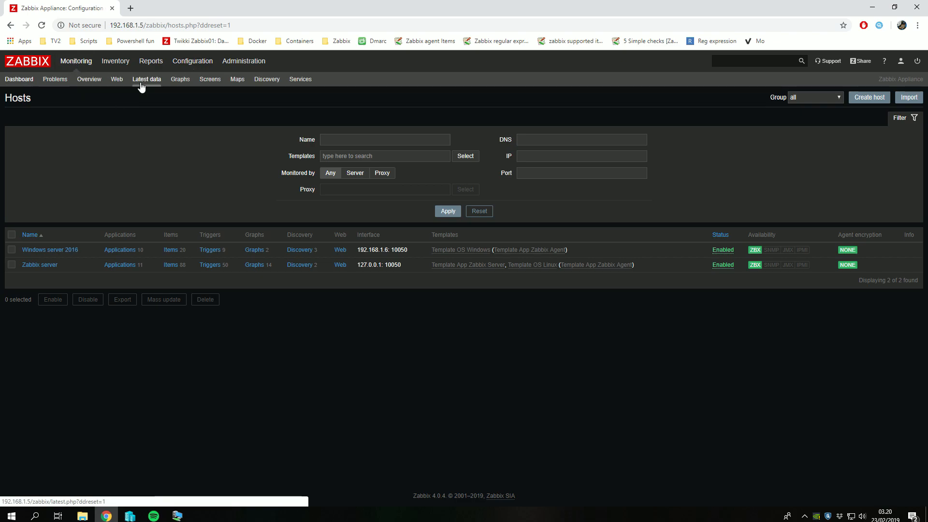
# Scroll through Monitoring > Latest data for the Windows server 2016 host's values.
pyautogui.click(146, 79)
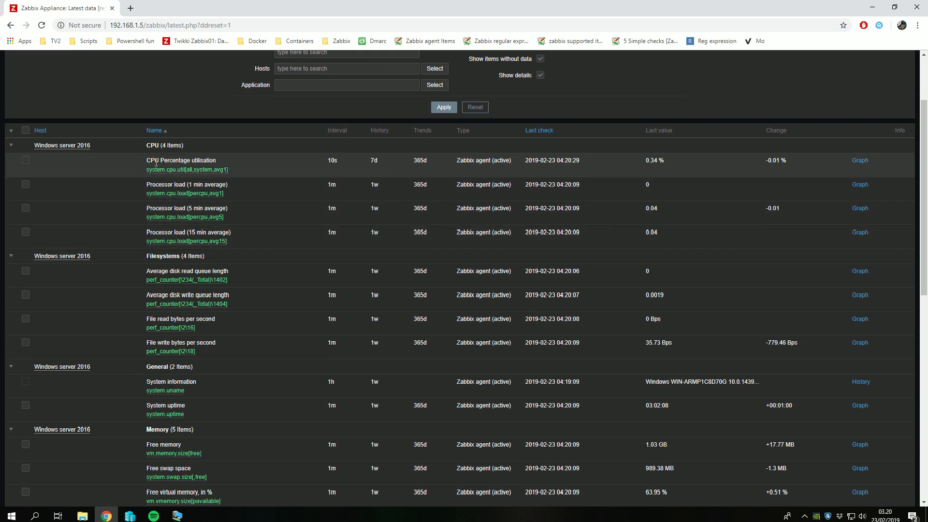
pyautogui.moveTo(447, 174)
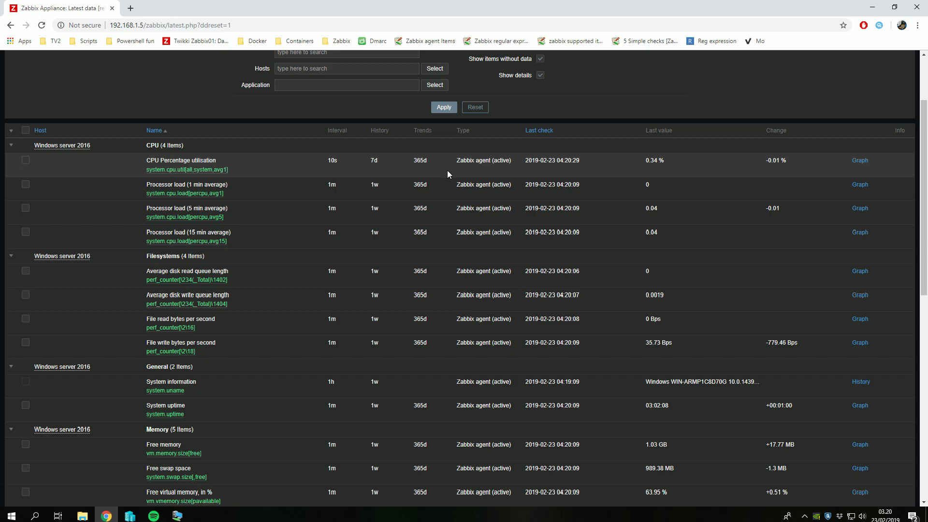
pyautogui.scroll(-3)
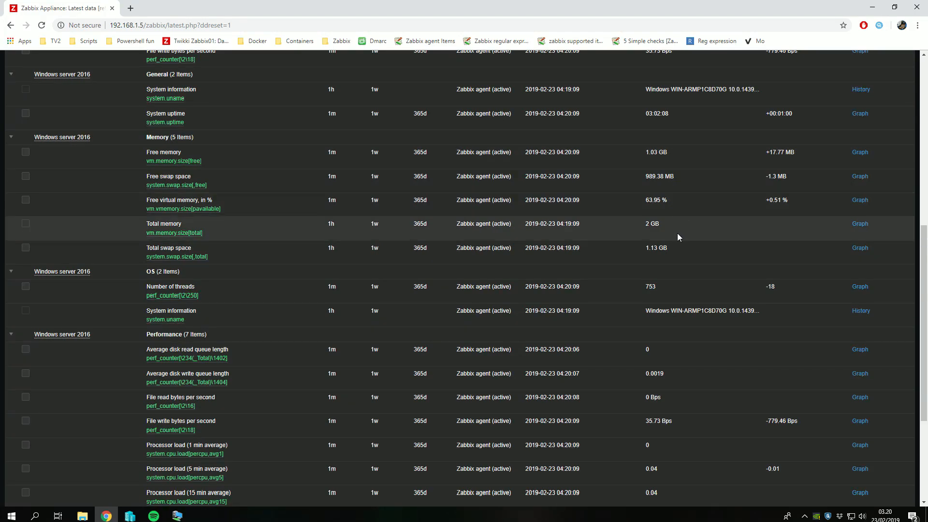
pyautogui.scroll(-3)
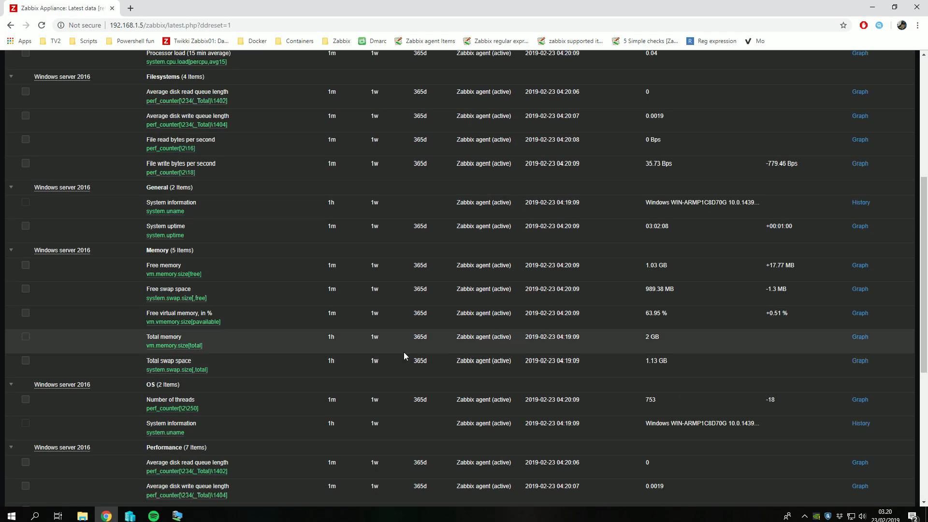
pyautogui.scroll(3)
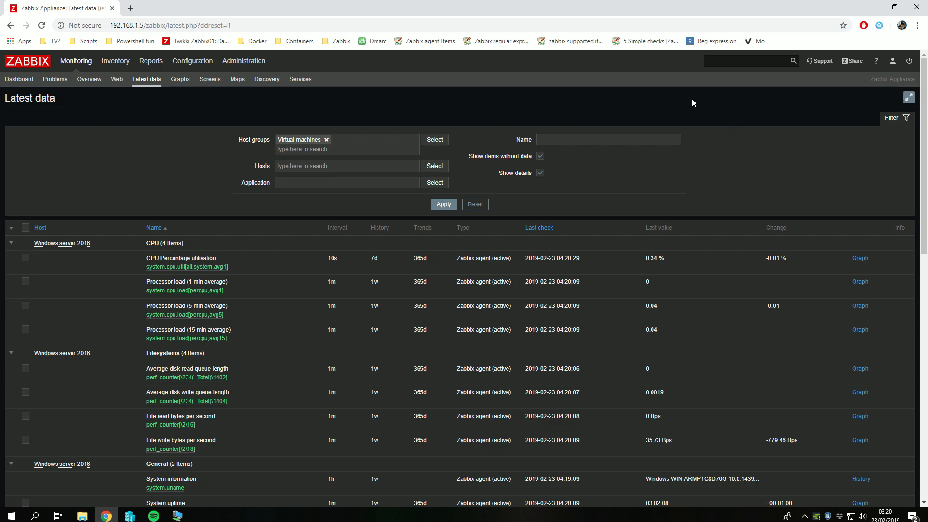
pyautogui.moveTo(701, 98)
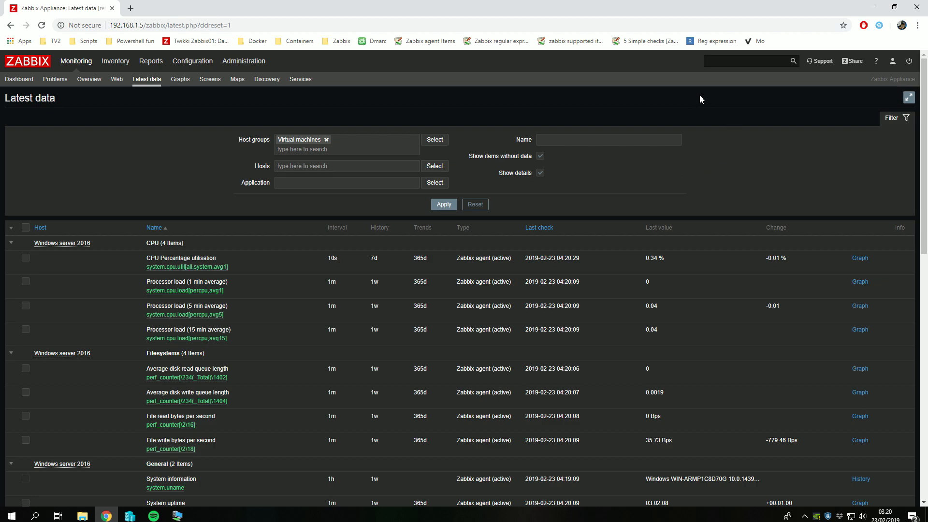